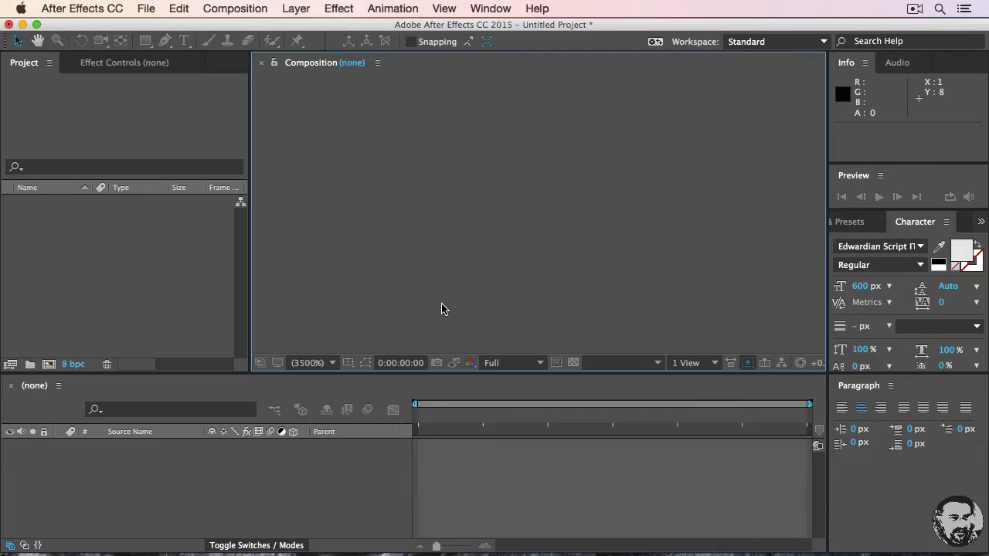
pyautogui.moveTo(424, 309)
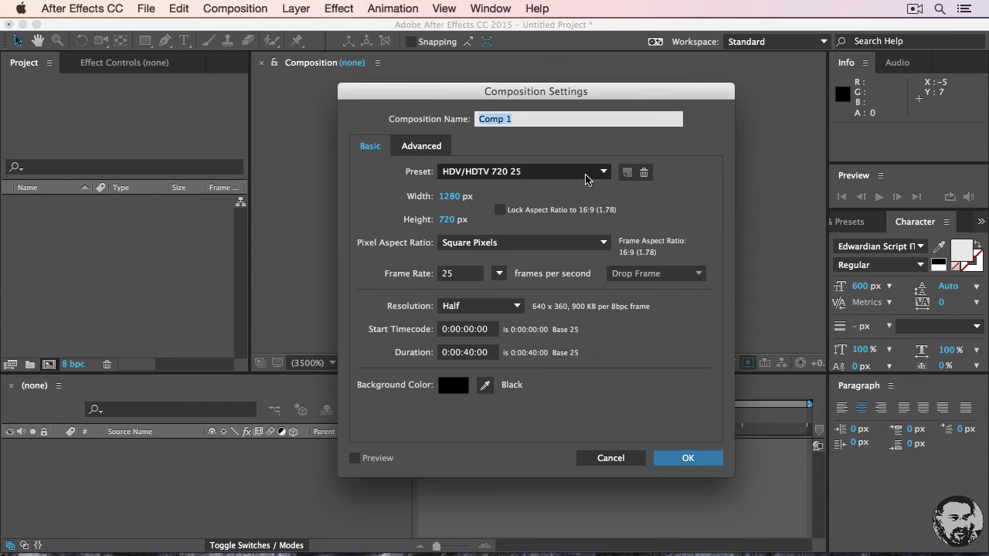
# Create Comp 1 from the HDV/HDTV 720 25 preset: 1280×720, 25 fps, 40 seconds.
pyautogui.click(601, 172)
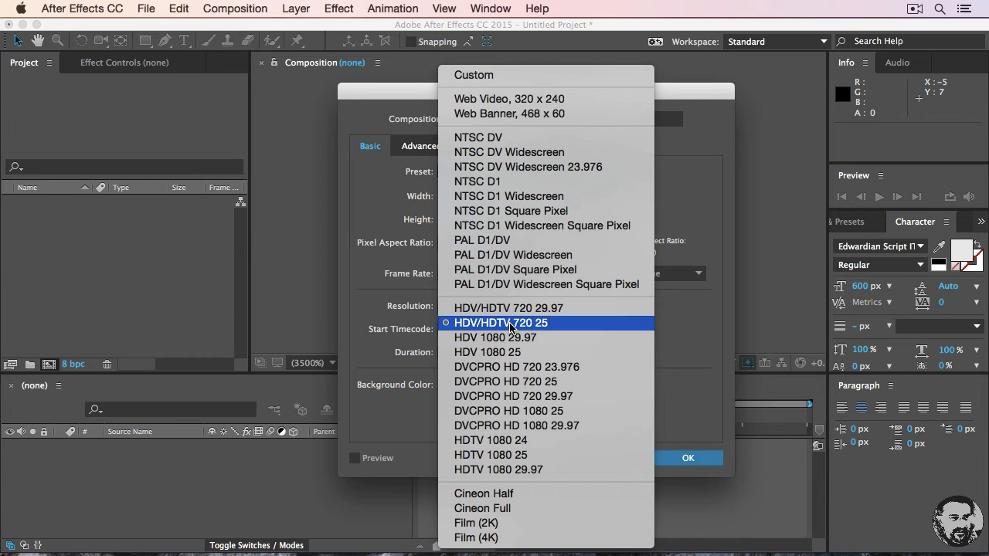
pyautogui.moveTo(538, 331)
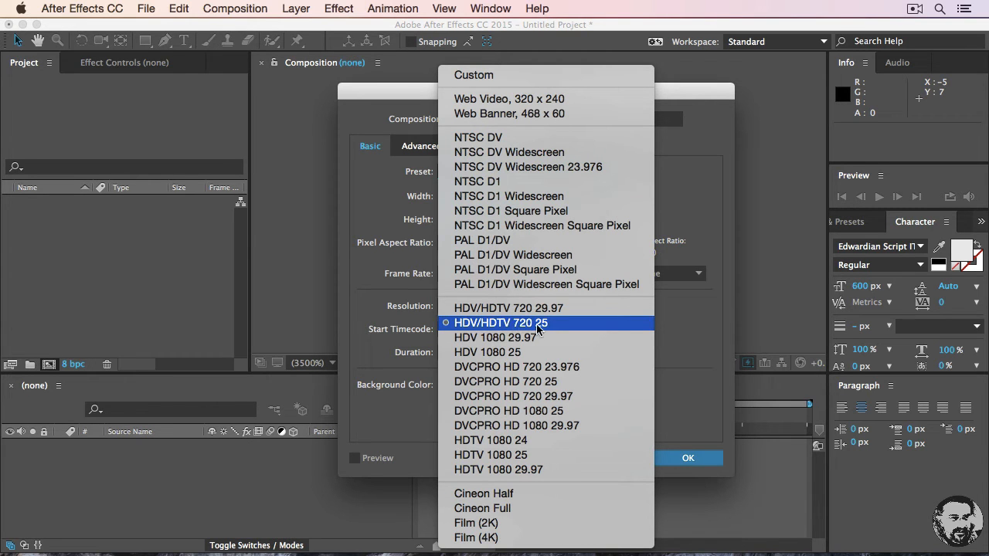
pyautogui.moveTo(560, 329)
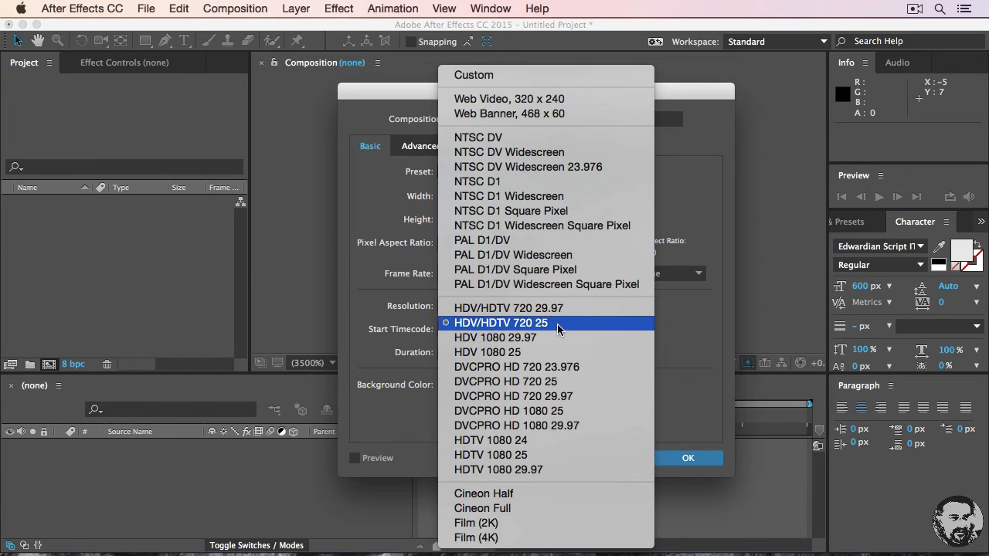
pyautogui.click(501, 323)
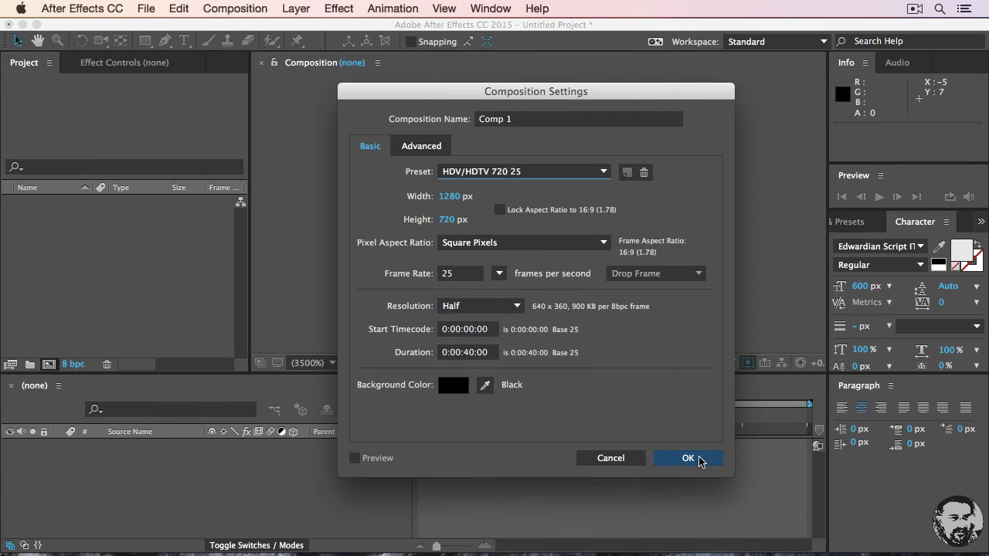
pyautogui.click(686, 458)
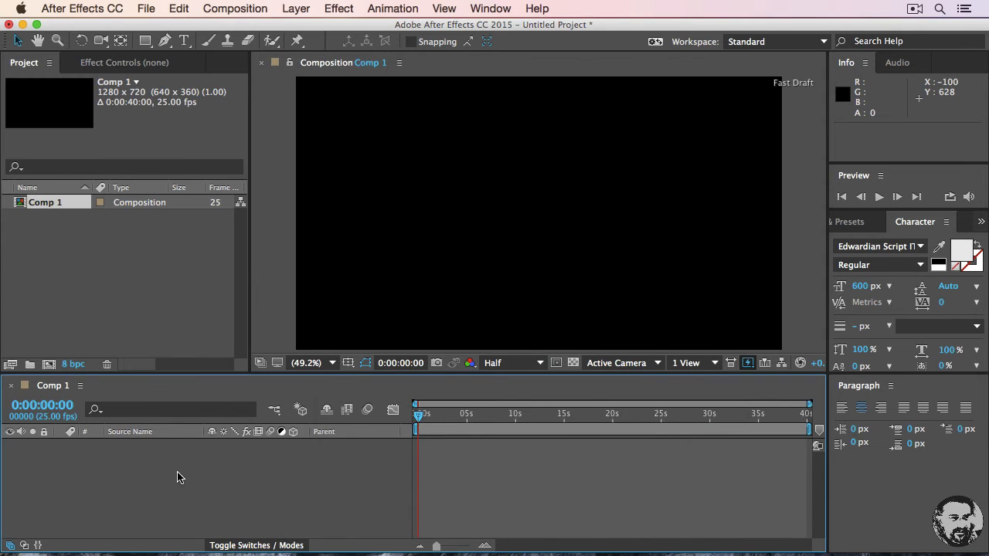
# Add a new text layer reading 'Love' in Edwardian Script at 600 px.
pyautogui.rightClick(178, 463)
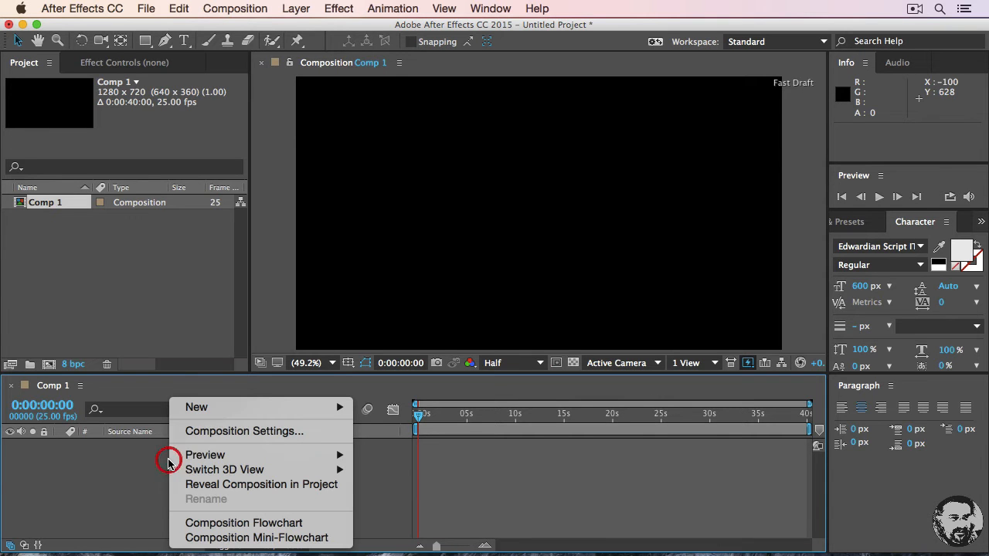
pyautogui.moveTo(197, 408)
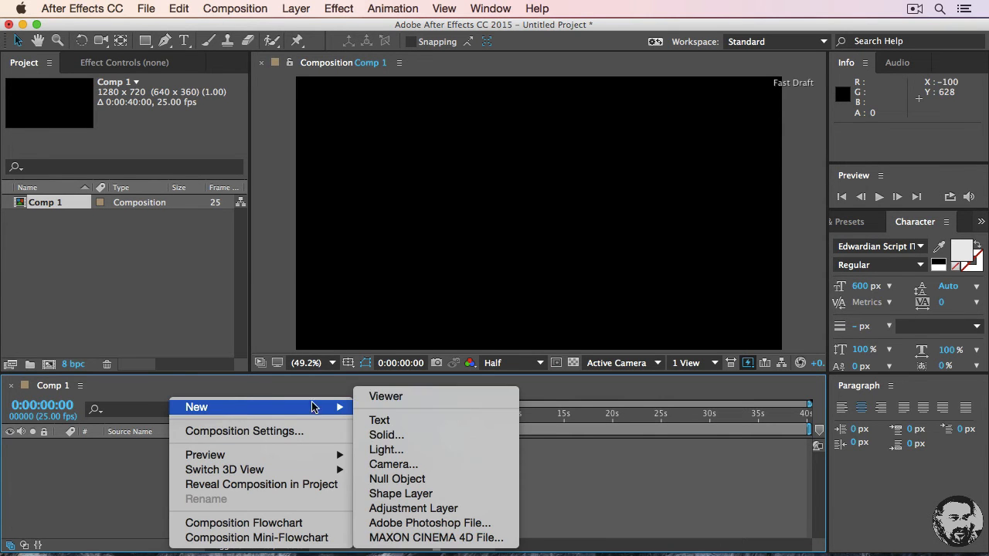
pyautogui.click(380, 421)
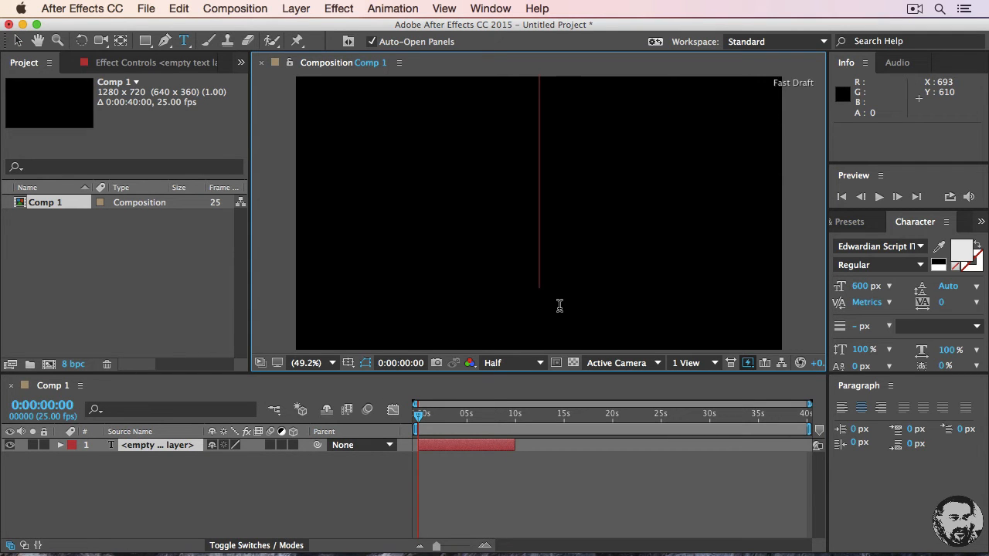
pyautogui.write('Lov')
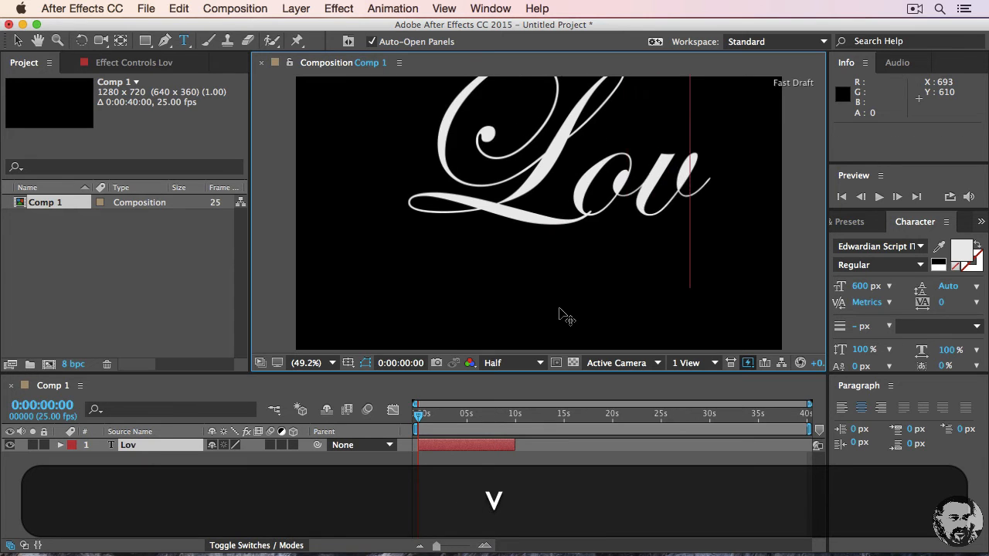
pyautogui.write('e')
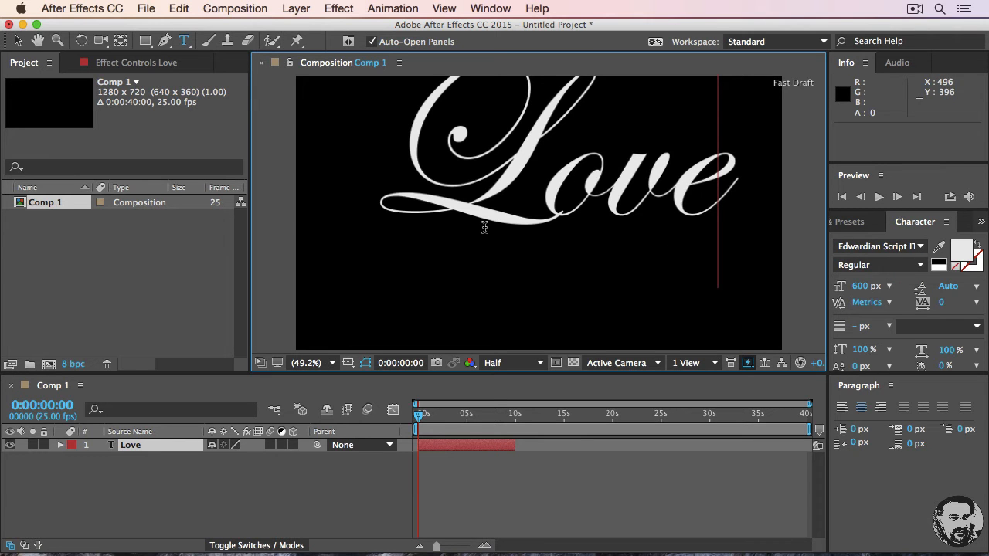
pyautogui.moveTo(116, 102)
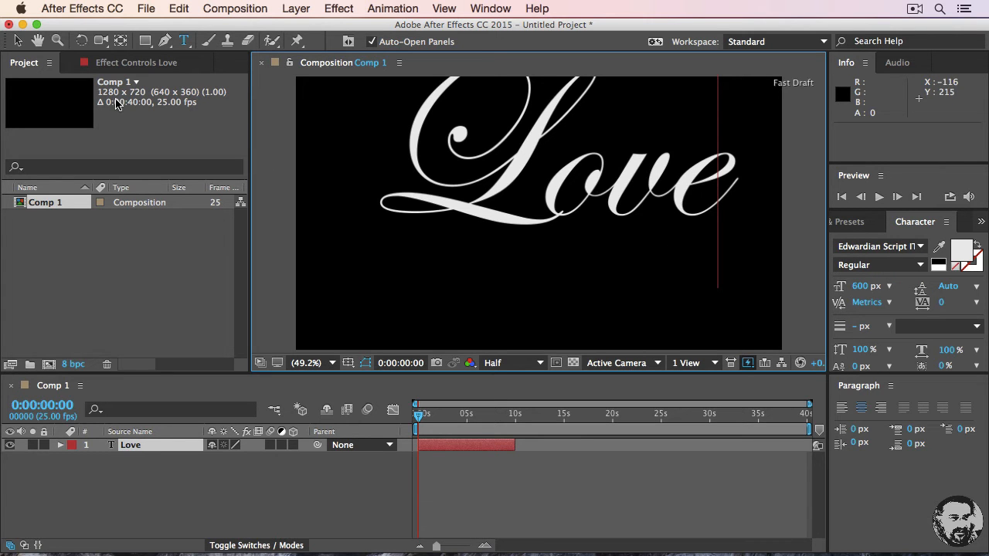
pyautogui.moveTo(17, 40)
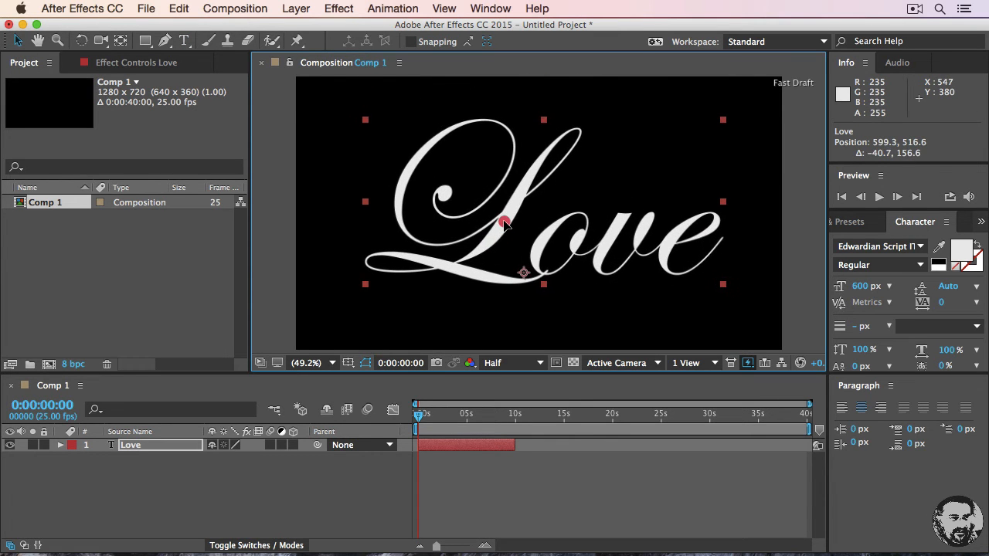
pyautogui.moveTo(502, 225)
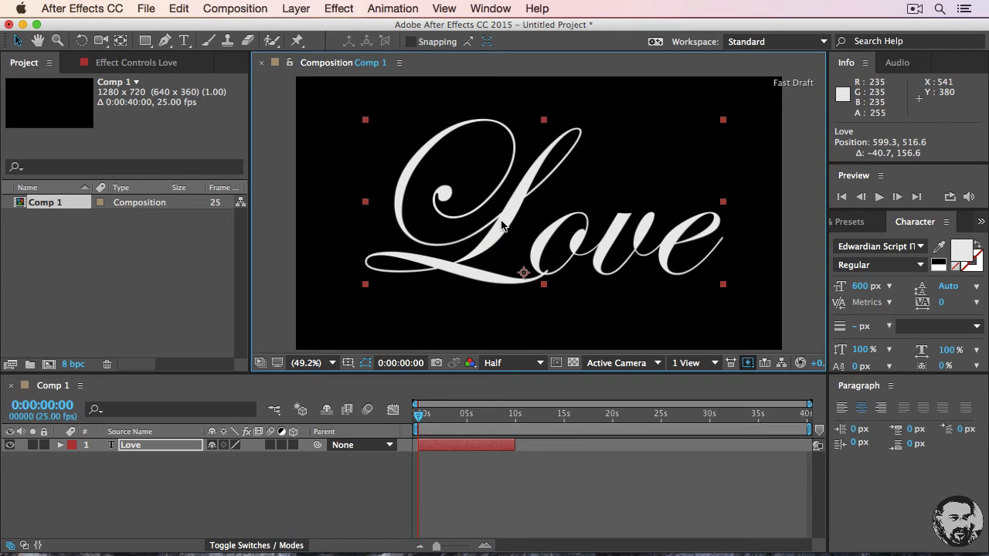
pyautogui.moveTo(74, 479)
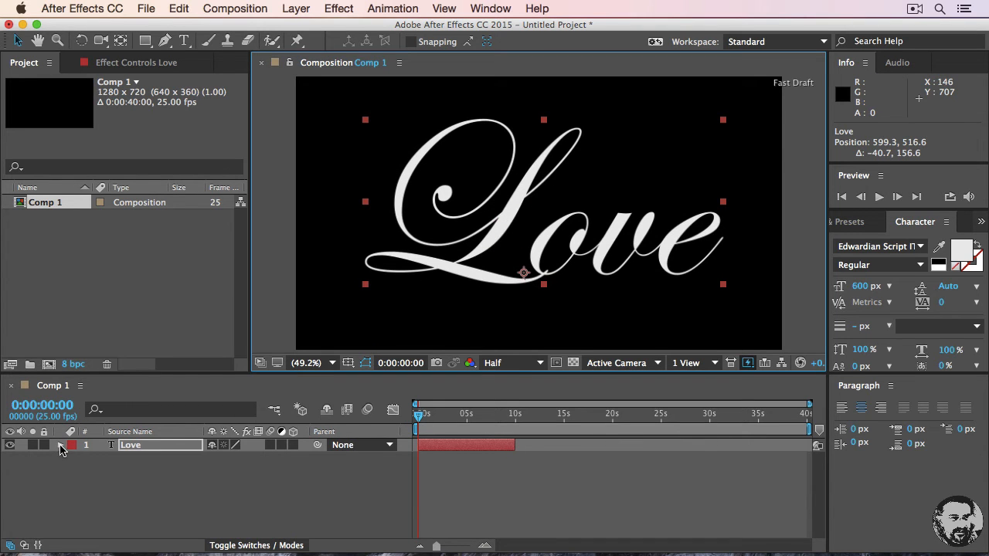
# Expand the Love layer to show its Text and Transform groups.
pyautogui.click(62, 449)
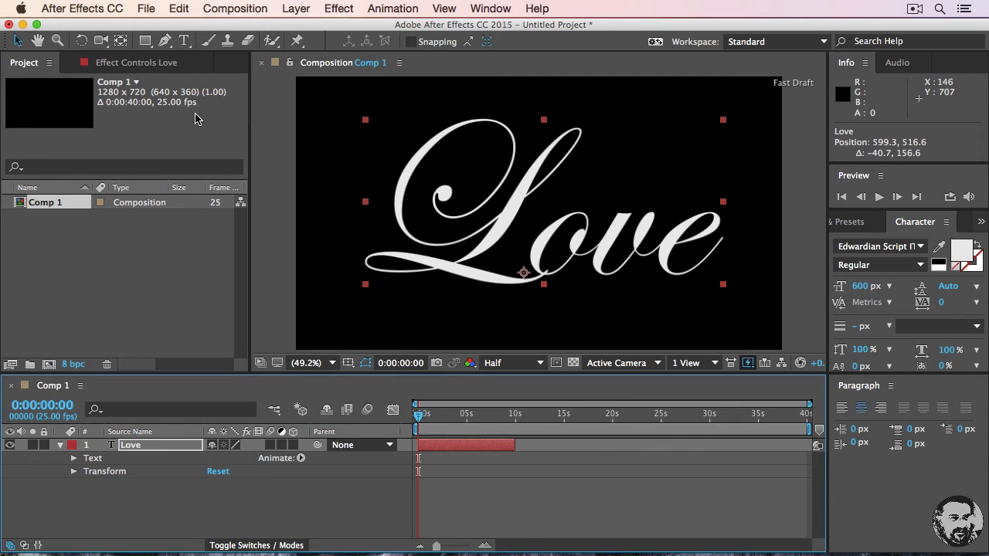
# With the Pen tool, start Mask 1 in the L's curl, around its top loop and down the stem.
pyautogui.click(164, 40)
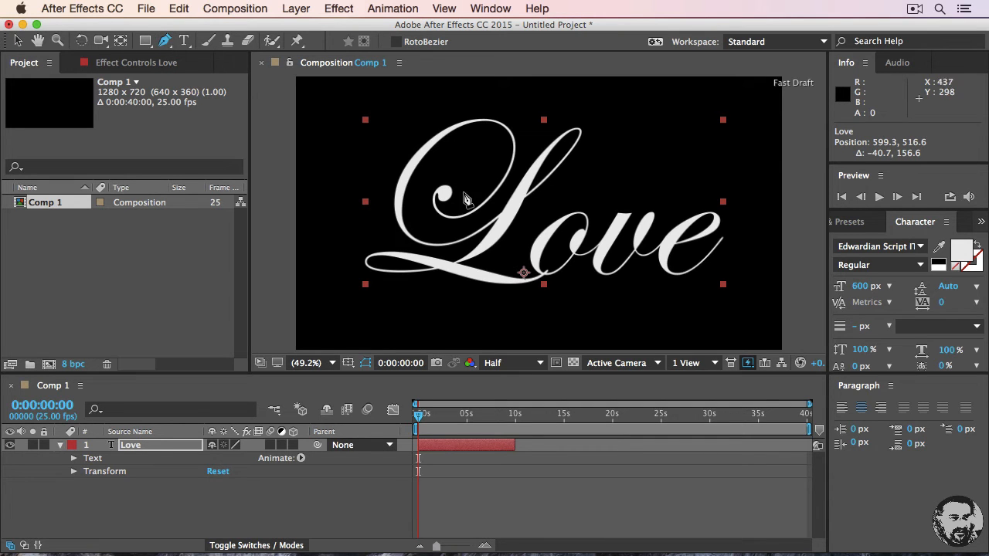
pyautogui.click(445, 195)
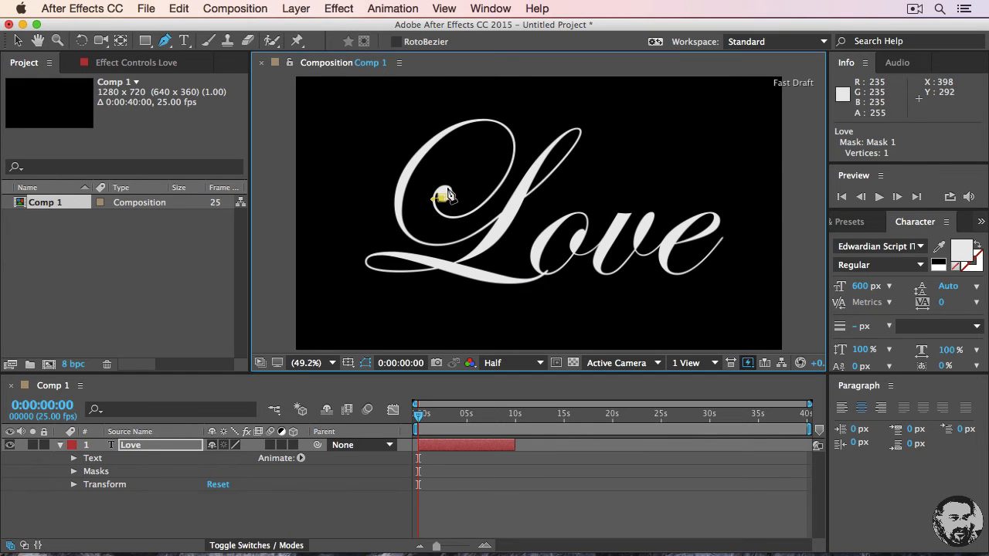
pyautogui.click(447, 195)
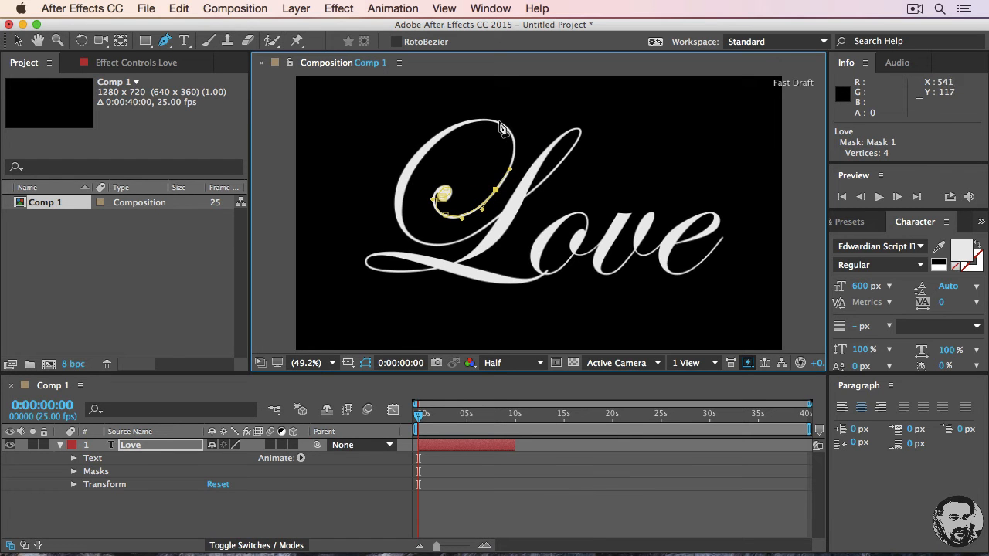
pyautogui.click(501, 123)
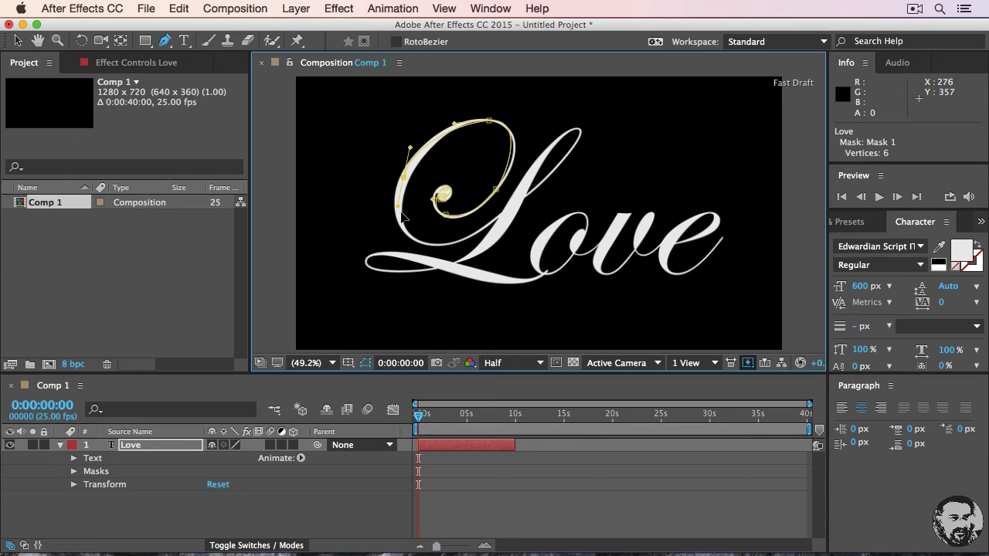
pyautogui.moveTo(402, 216); pyautogui.dragTo(477, 238)
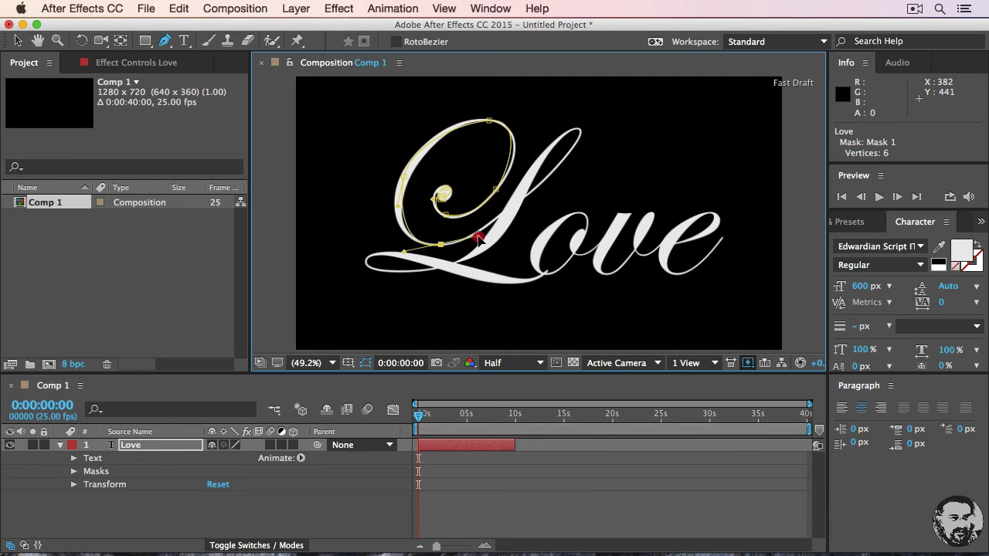
pyautogui.click(564, 170)
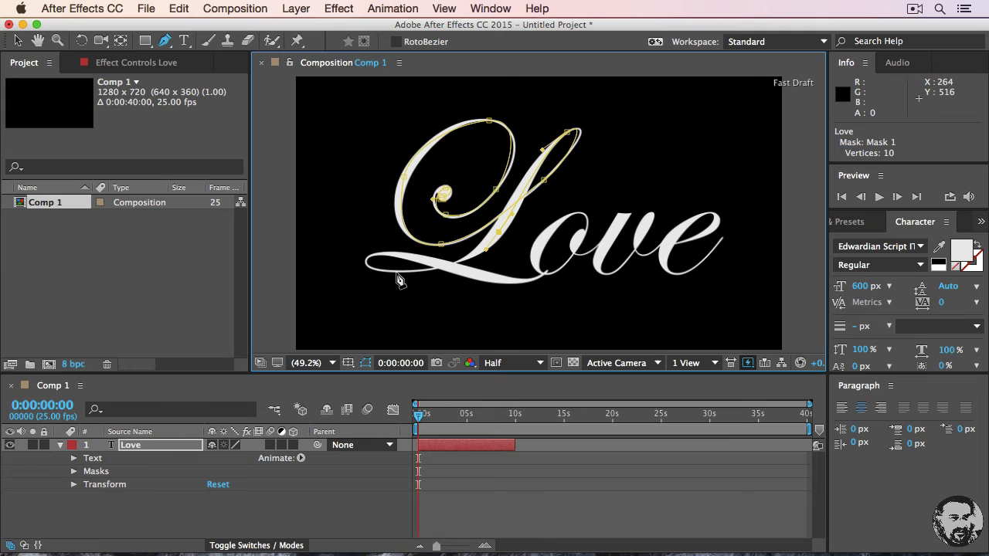
# Continue the mask along the L's lower-left tail, base and bottom stroke.
pyautogui.click(399, 255)
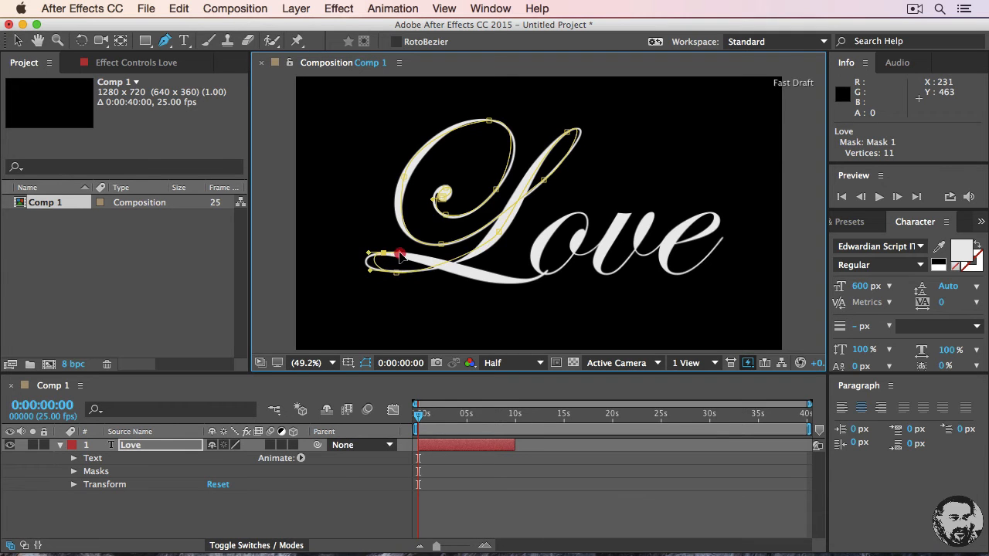
pyautogui.click(489, 278)
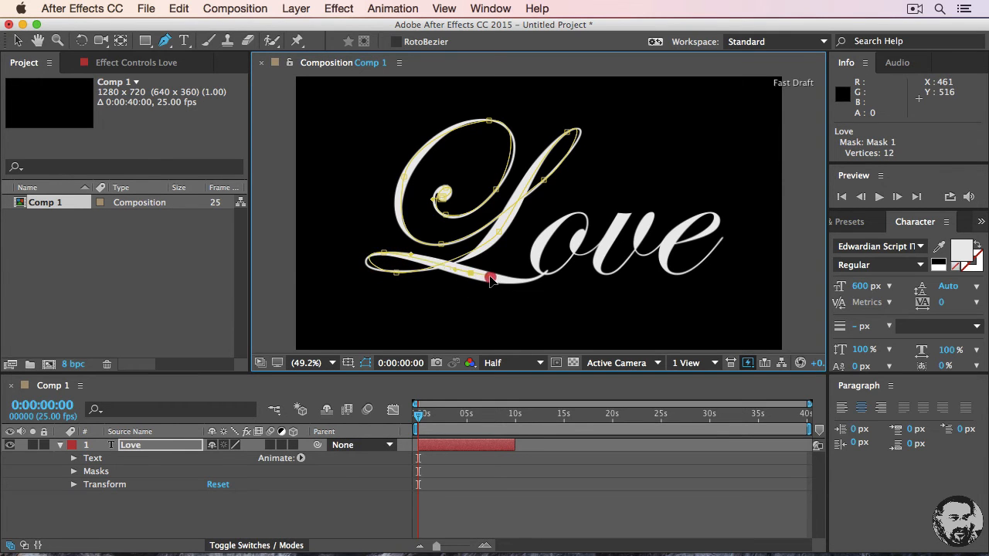
pyautogui.click(564, 259)
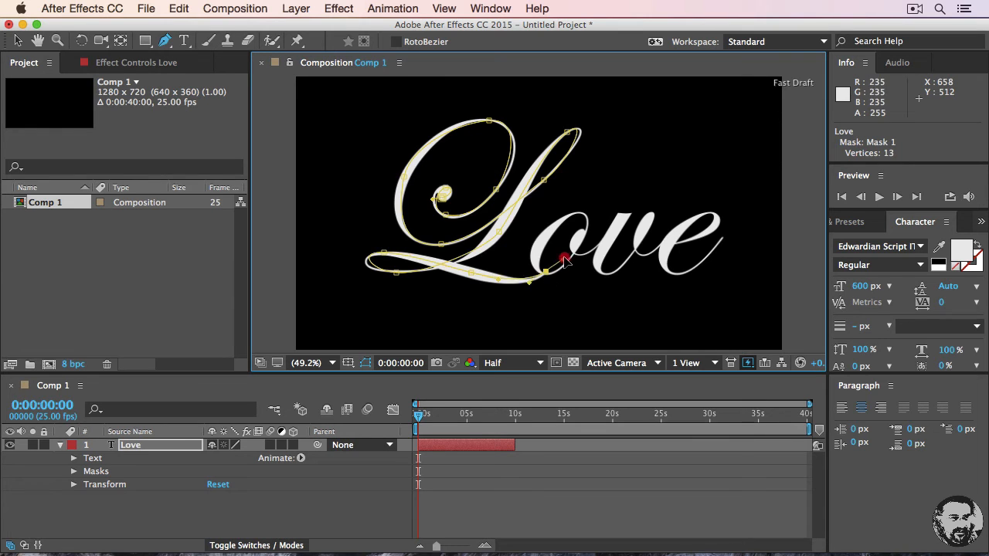
pyautogui.click(564, 260)
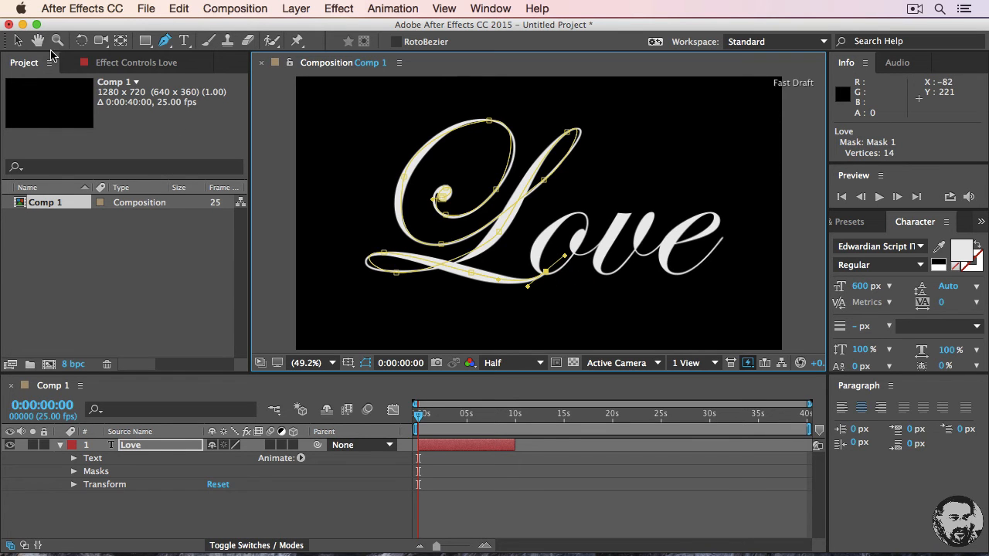
pyautogui.moveTo(14, 40)
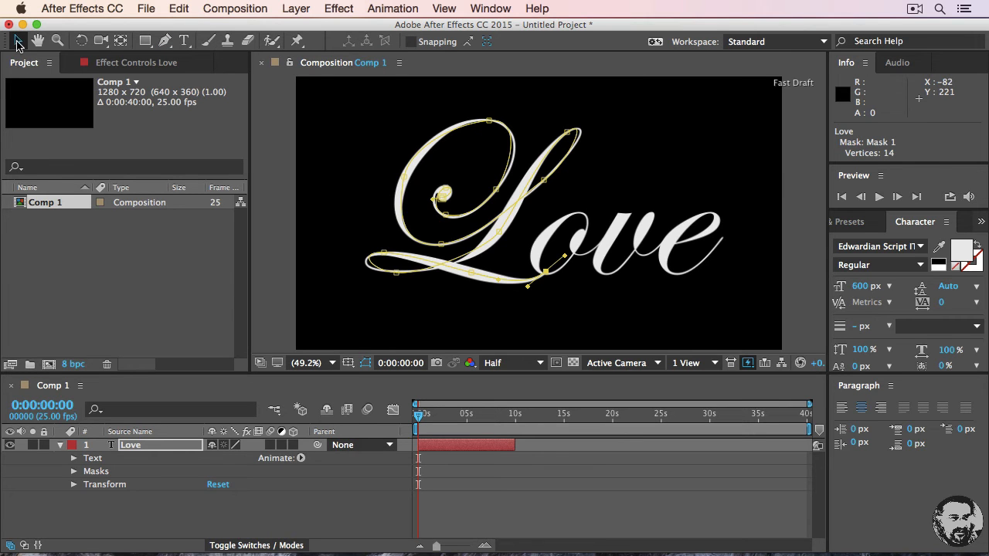
pyautogui.moveTo(105, 479)
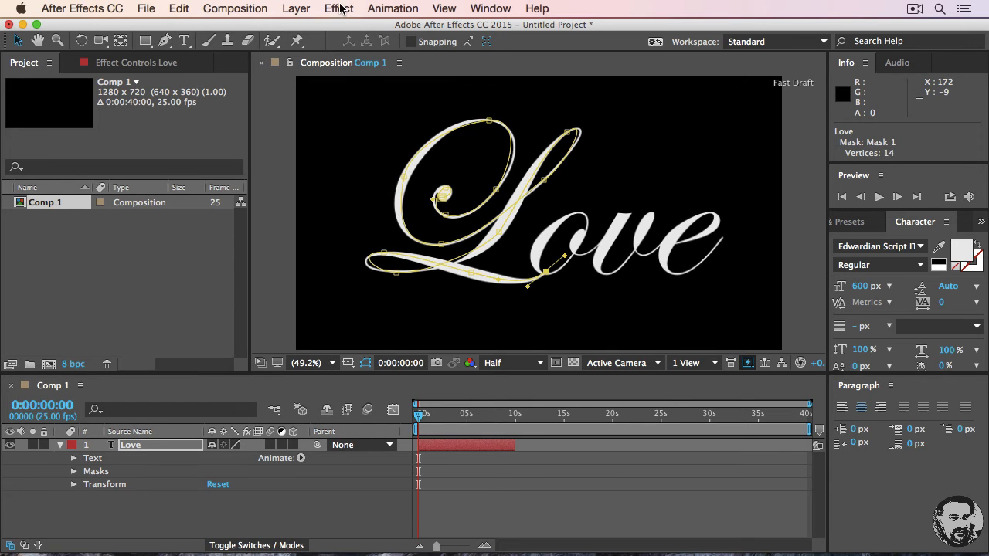
# Apply a Stroke effect following Mask 1 and reveal it under the layer's Effects.
pyautogui.click(339, 10)
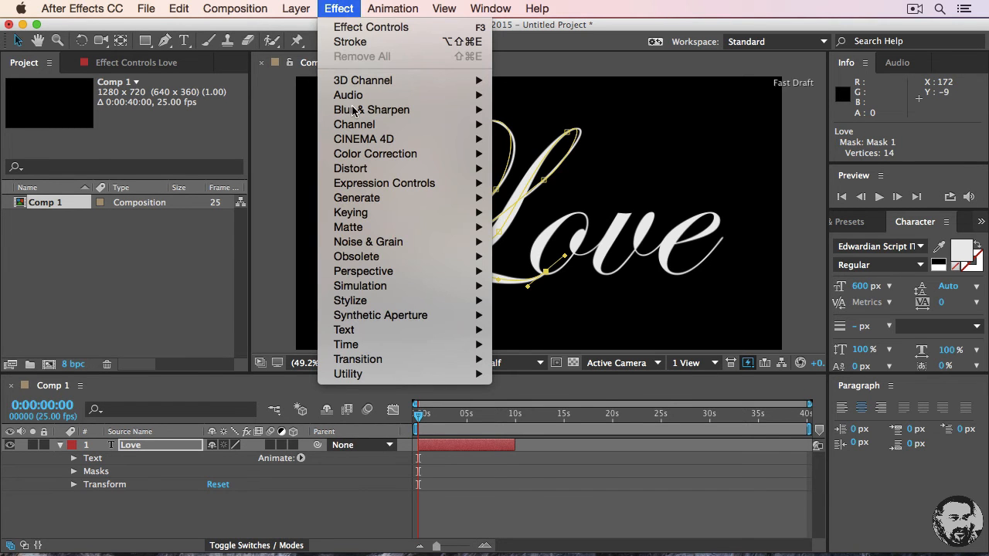
pyautogui.moveTo(355, 197)
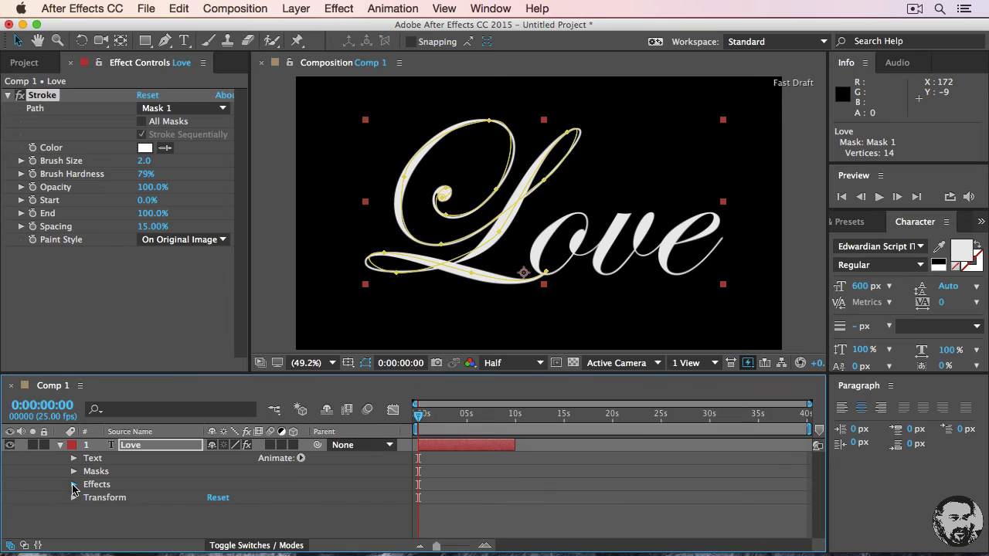
pyautogui.click(74, 486)
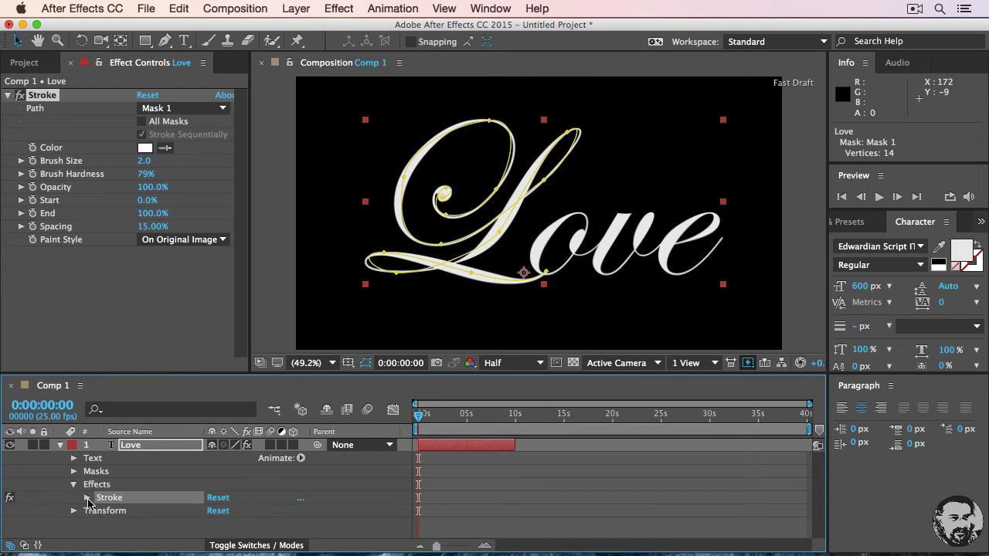
pyautogui.moveTo(86, 504)
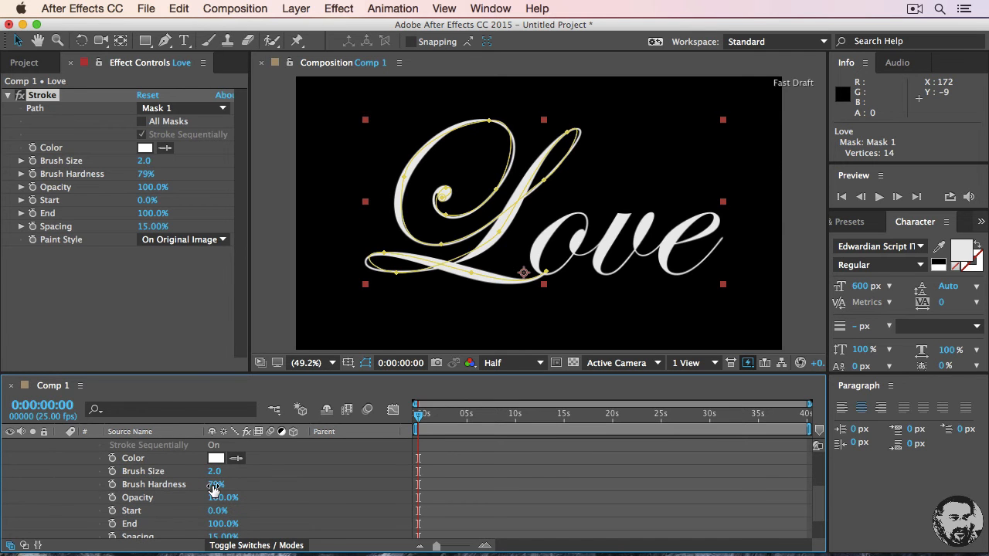
# Scrub the Stroke brush size up to 23.5 so it glows along the L.
pyautogui.moveTo(213, 471); pyautogui.dragTo(228, 471)
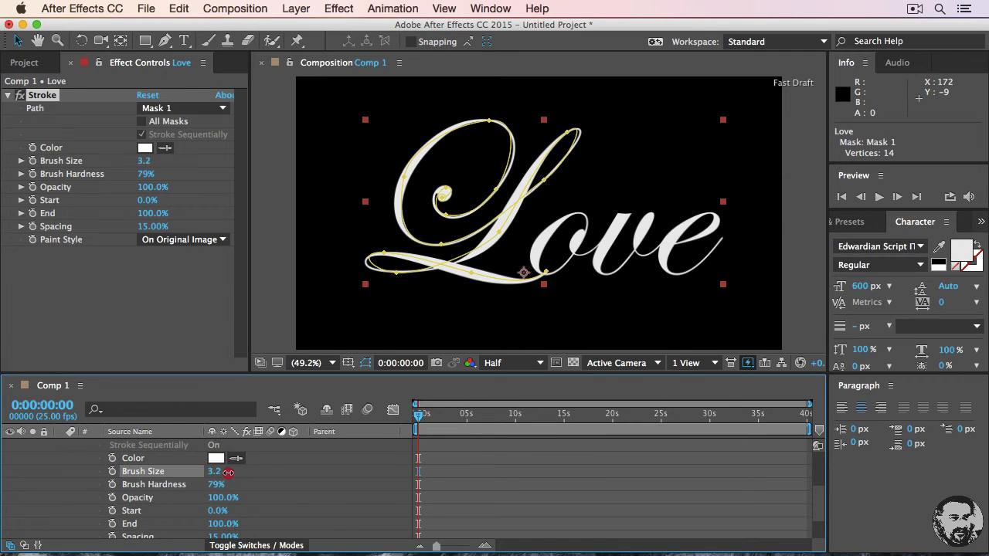
pyautogui.moveTo(221, 471); pyautogui.dragTo(359, 472)
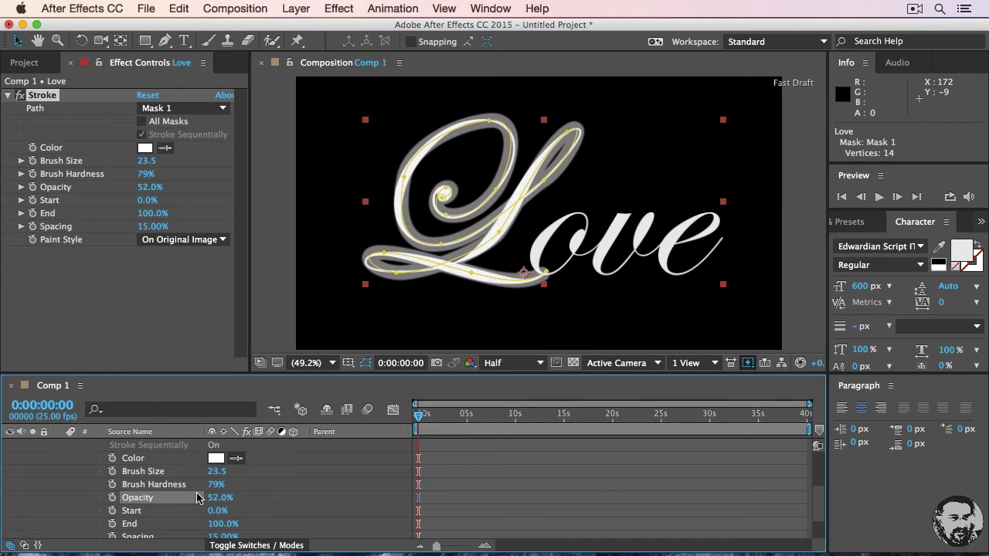
pyautogui.moveTo(472, 258)
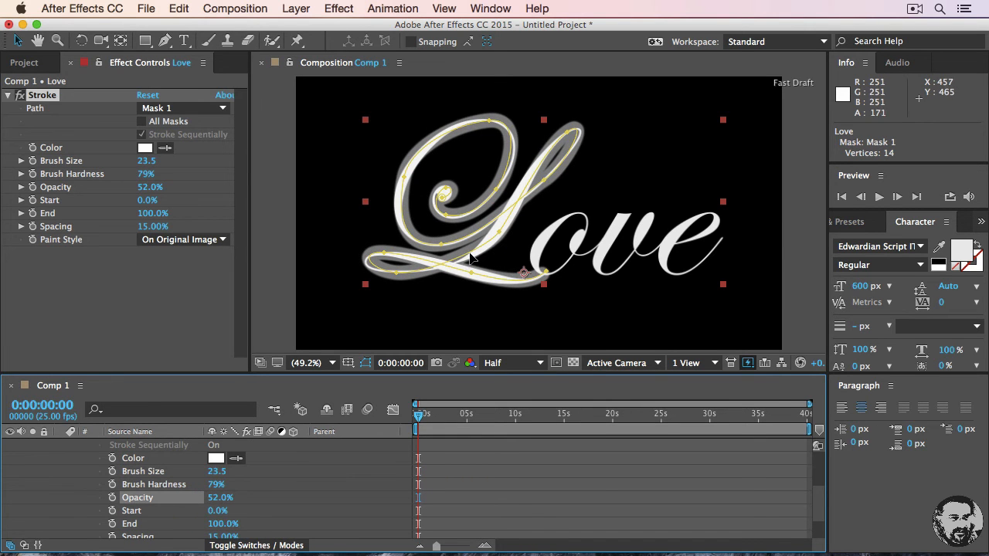
pyautogui.moveTo(466, 260)
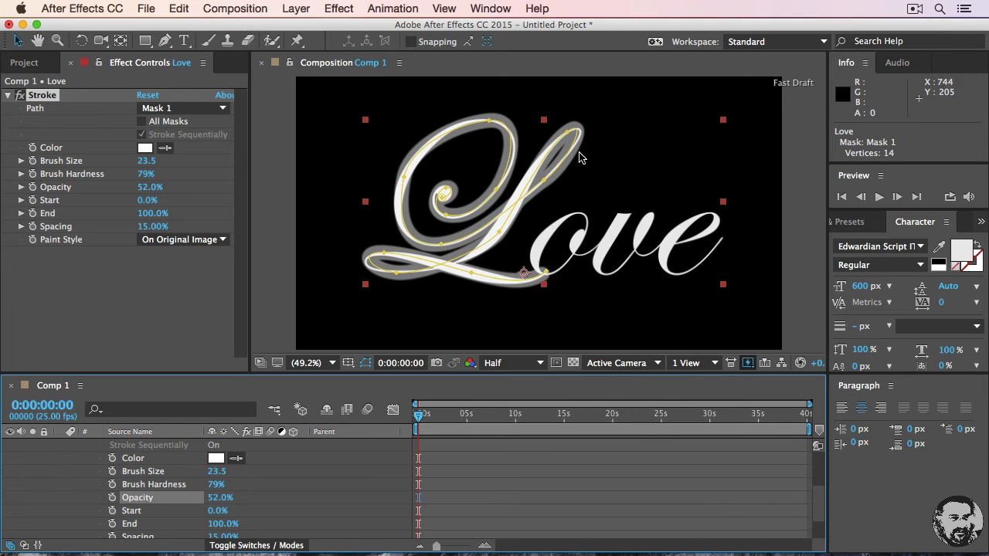
pyautogui.moveTo(513, 203)
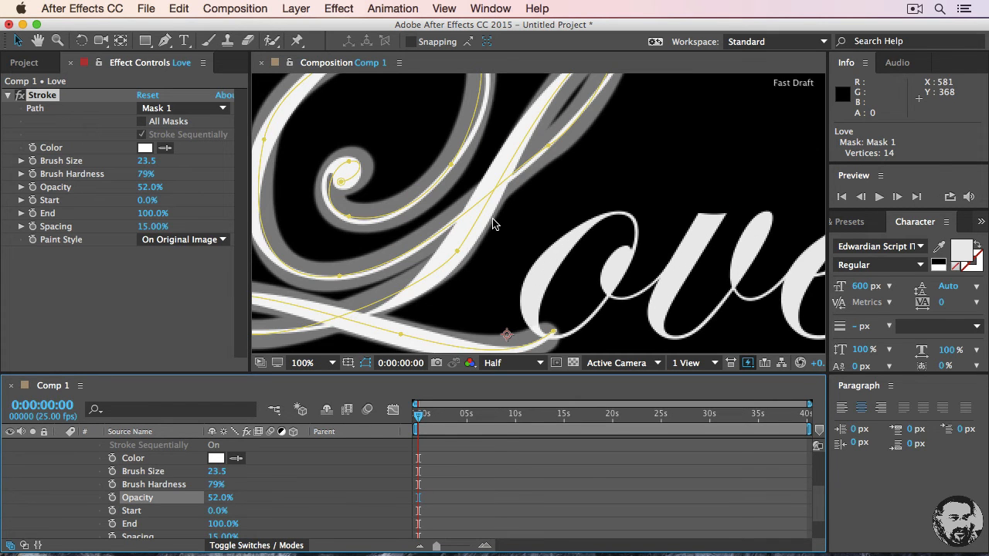
pyautogui.moveTo(455, 255)
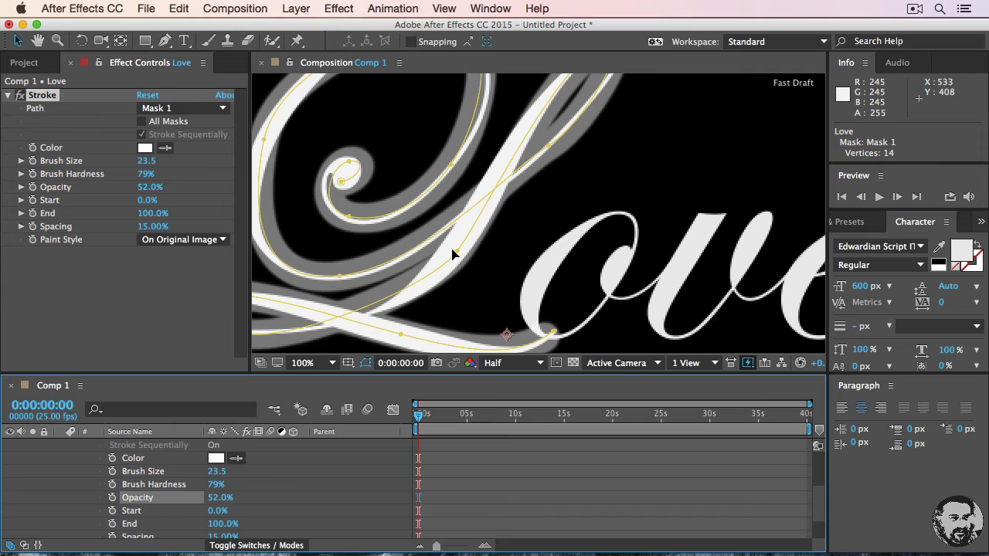
pyautogui.moveTo(445, 265)
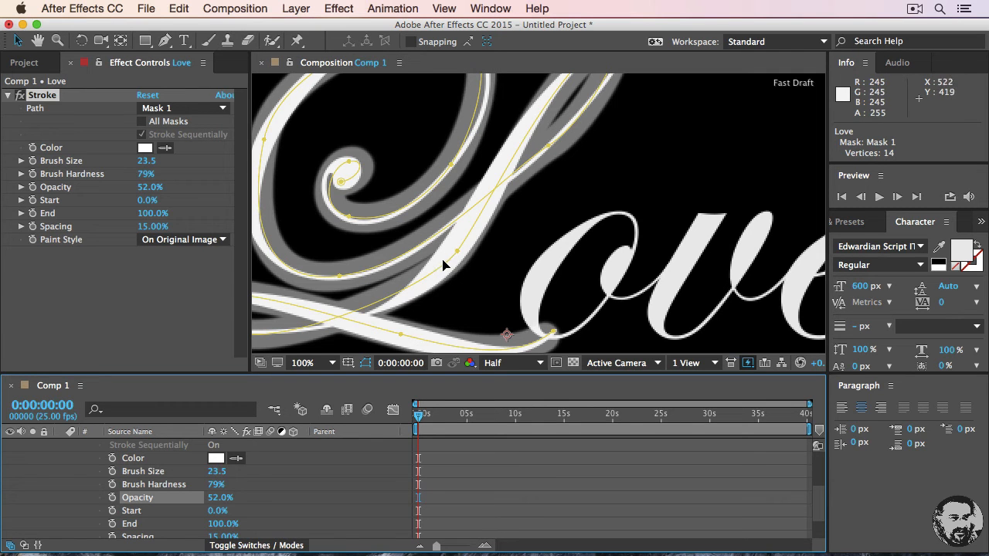
pyautogui.moveTo(549, 112)
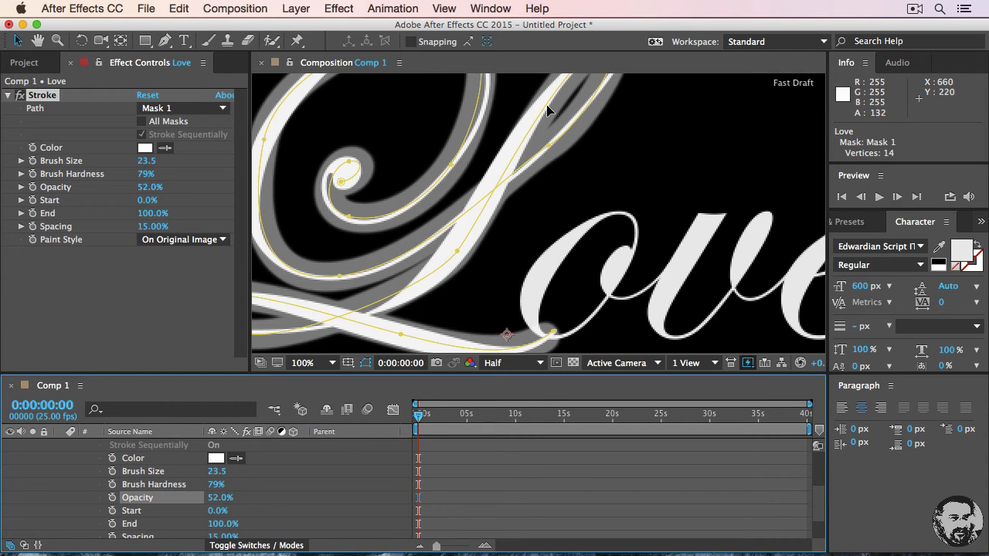
pyautogui.moveTo(393, 216)
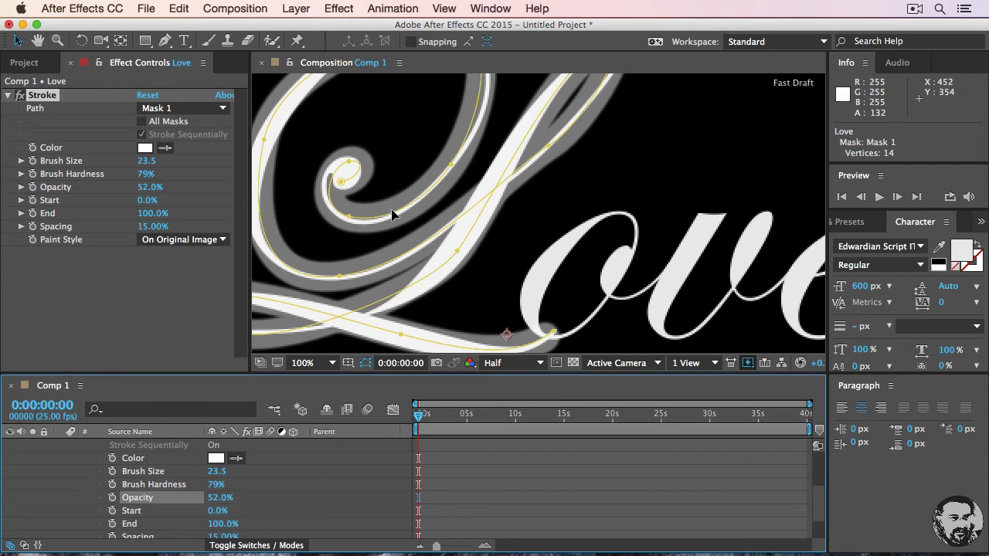
pyautogui.moveTo(456, 112)
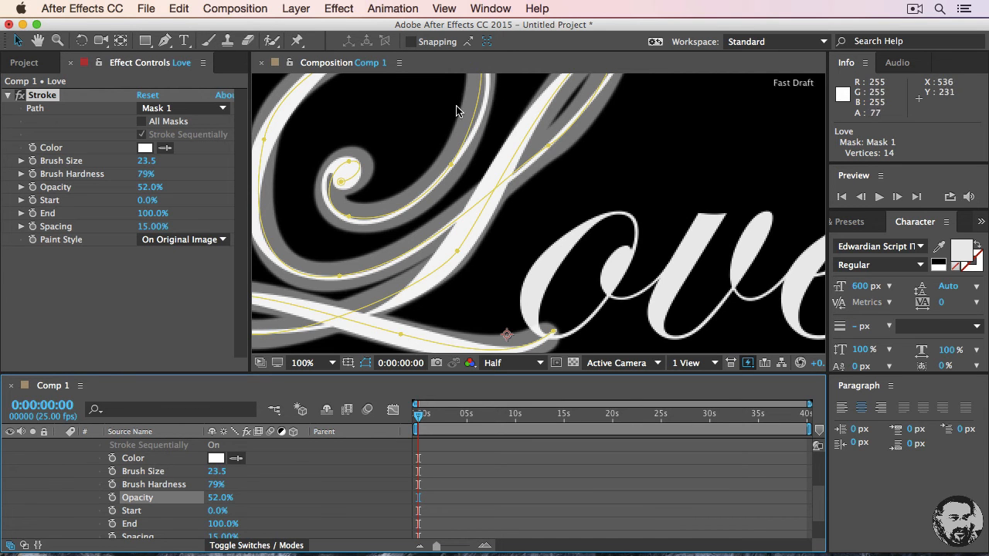
pyautogui.moveTo(498, 209)
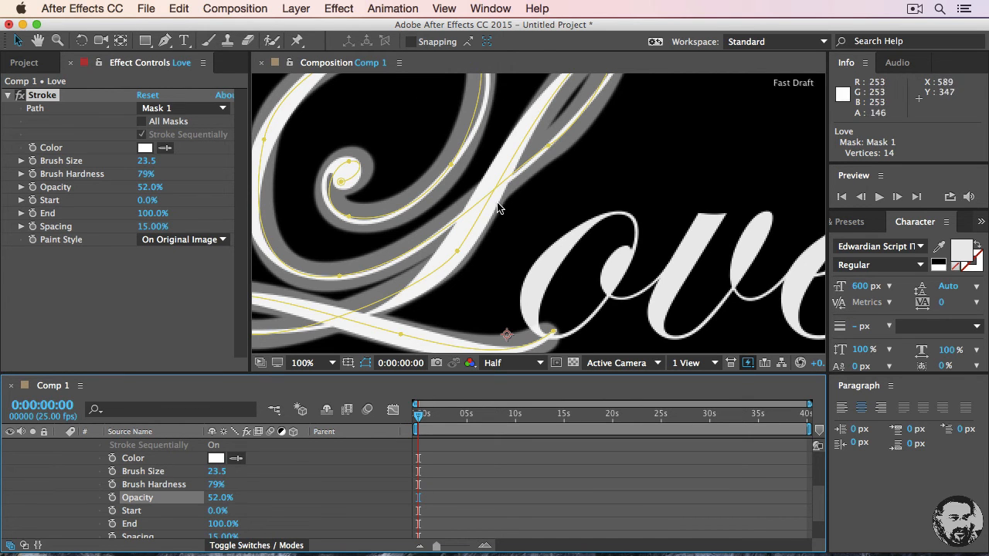
pyautogui.moveTo(472, 220)
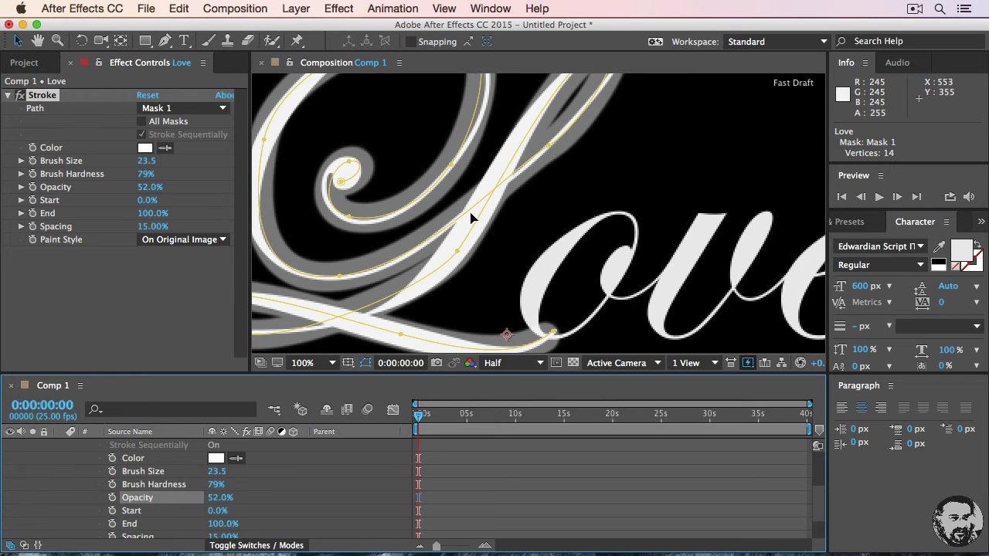
pyautogui.moveTo(476, 238)
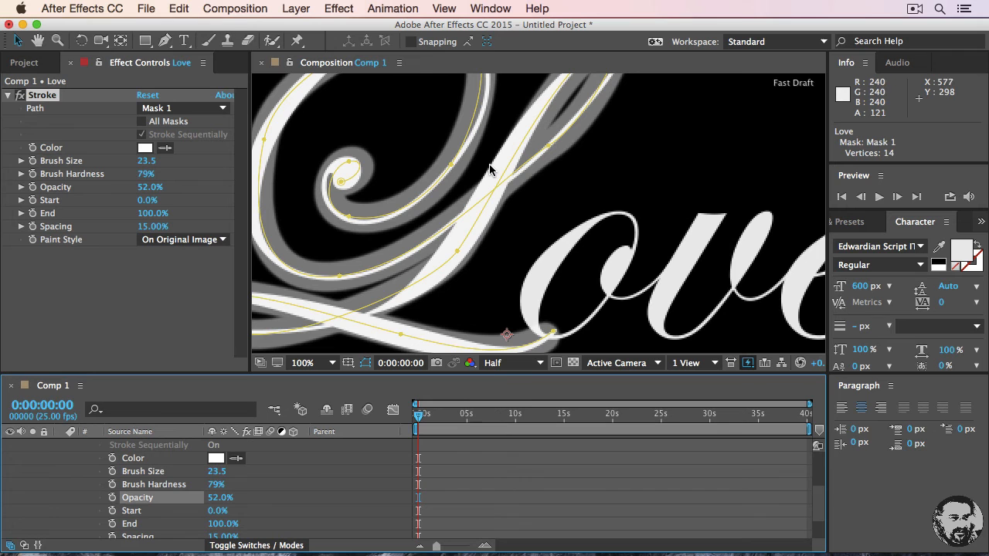
pyautogui.moveTo(265, 482)
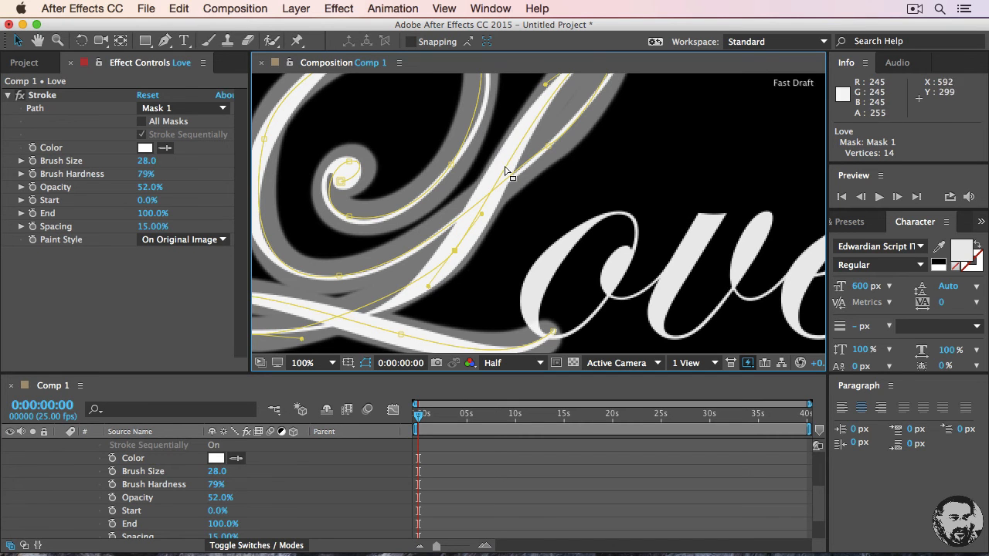
pyautogui.moveTo(417, 320)
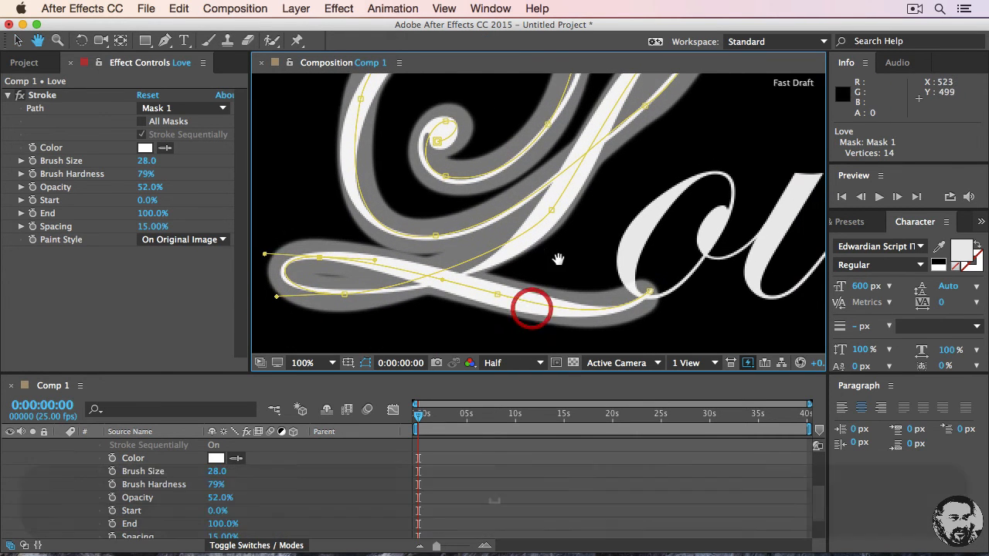
# Reshape Mask 1's Bezier handle so it follows the L's top loop more closely.
pyautogui.moveTo(559, 260); pyautogui.dragTo(388, 241)
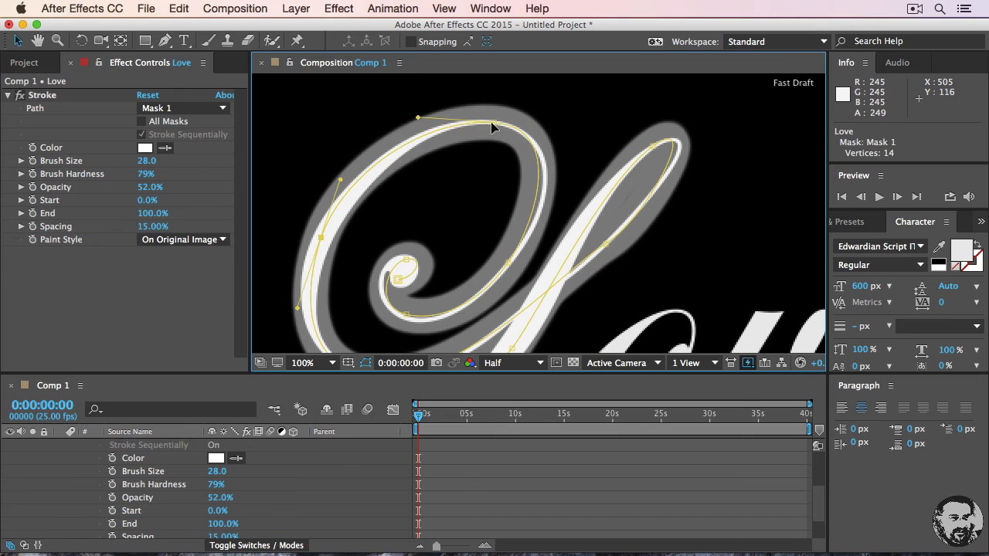
pyautogui.moveTo(494, 127); pyautogui.dragTo(575, 131)
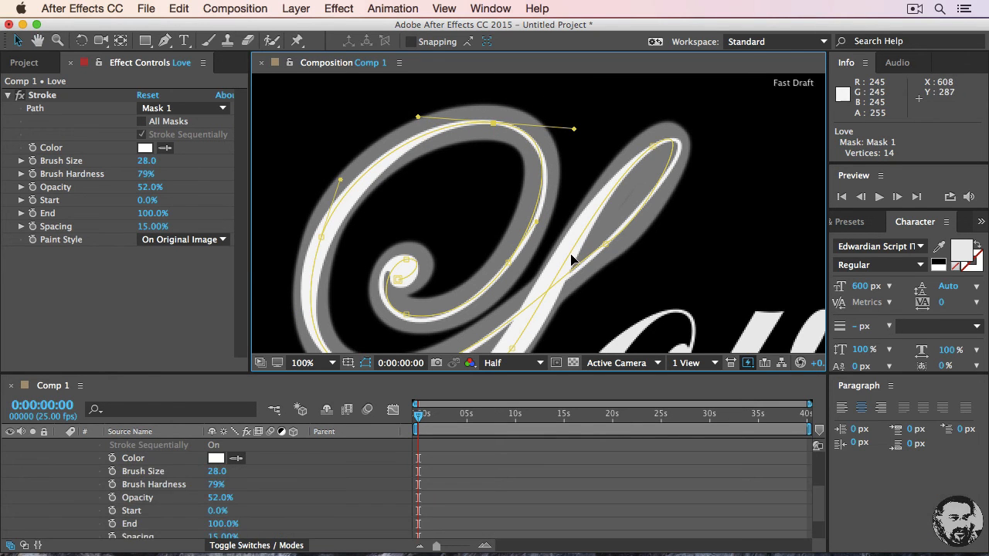
pyautogui.moveTo(652, 153)
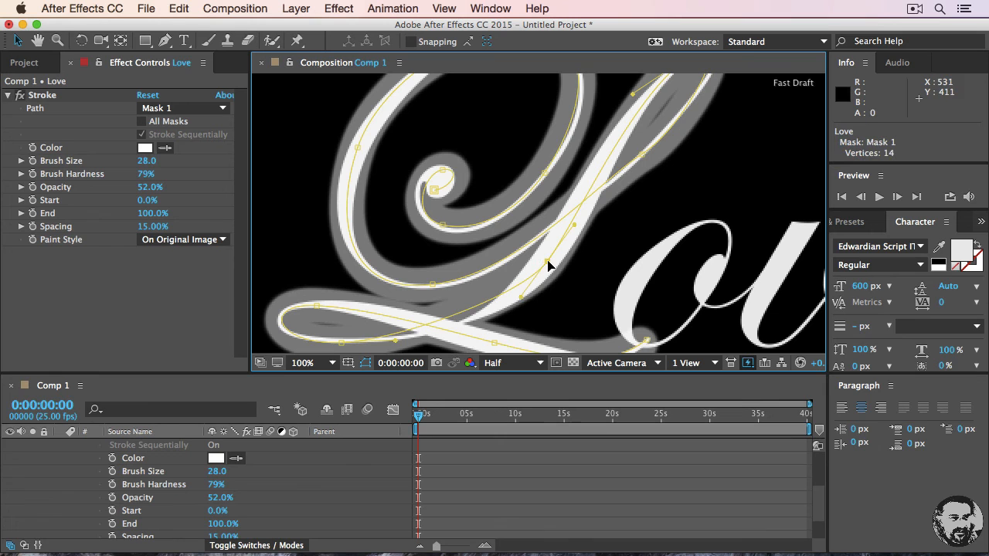
pyautogui.moveTo(363, 348)
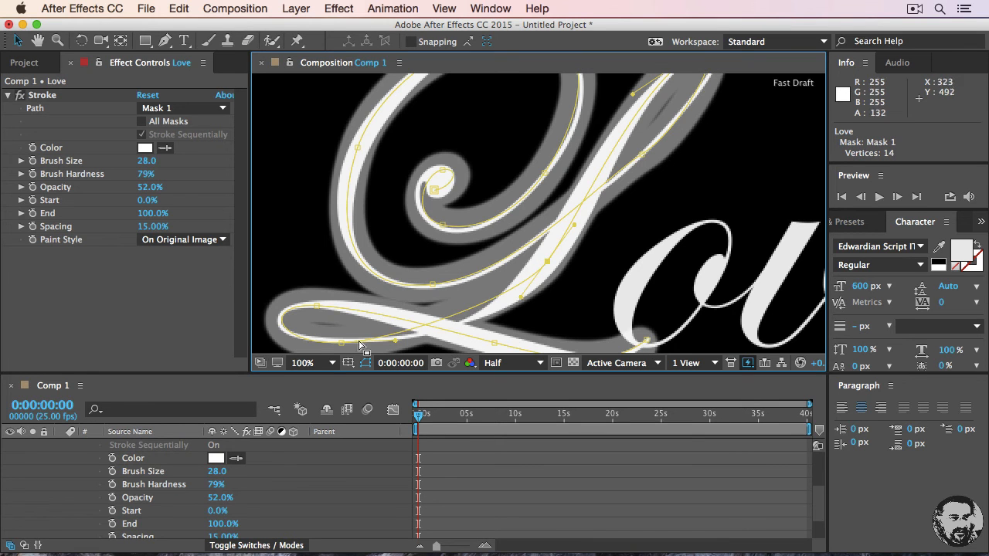
# Fit the composition in the viewer and scroll to the Stroke End property.
pyautogui.click(303, 361)
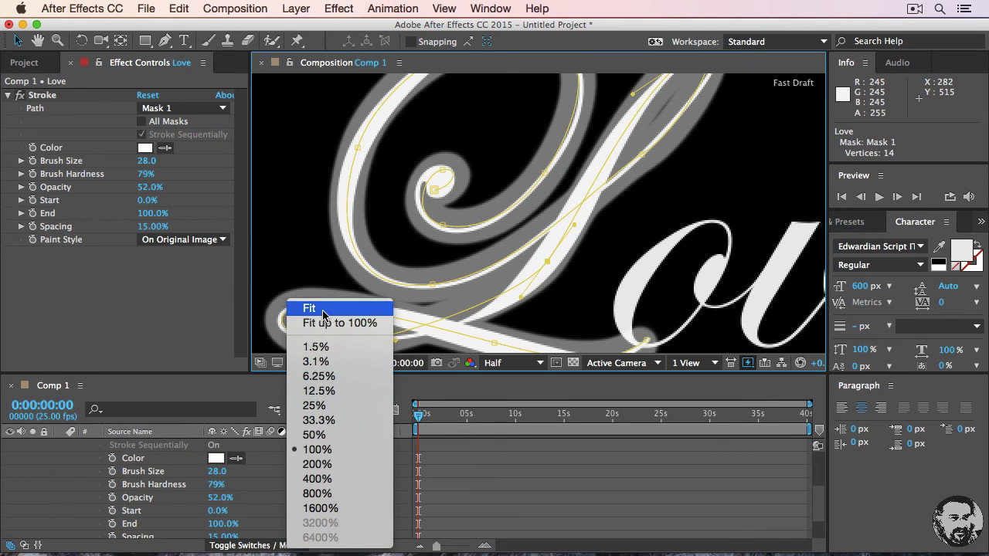
pyautogui.click(309, 309)
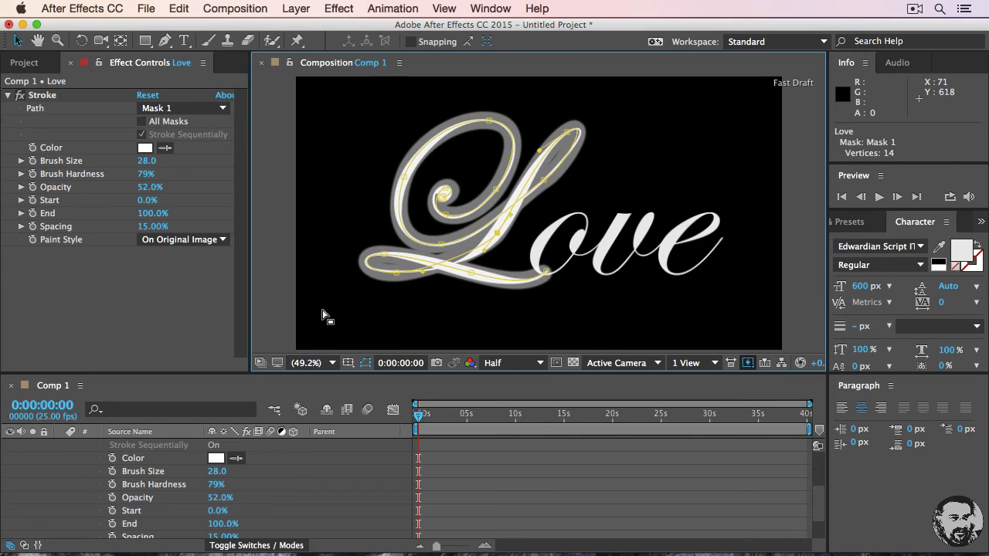
pyautogui.moveTo(118, 171)
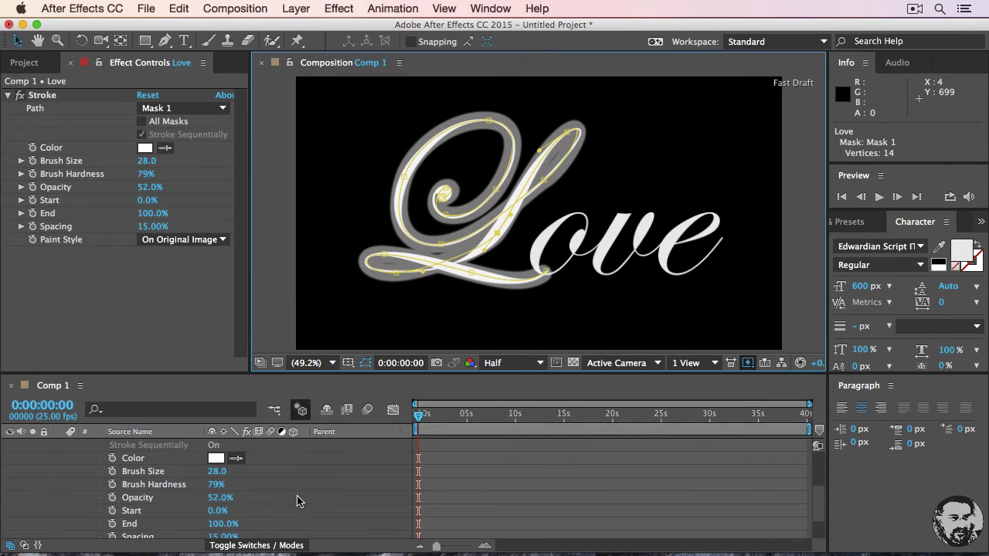
pyautogui.scroll(-3)
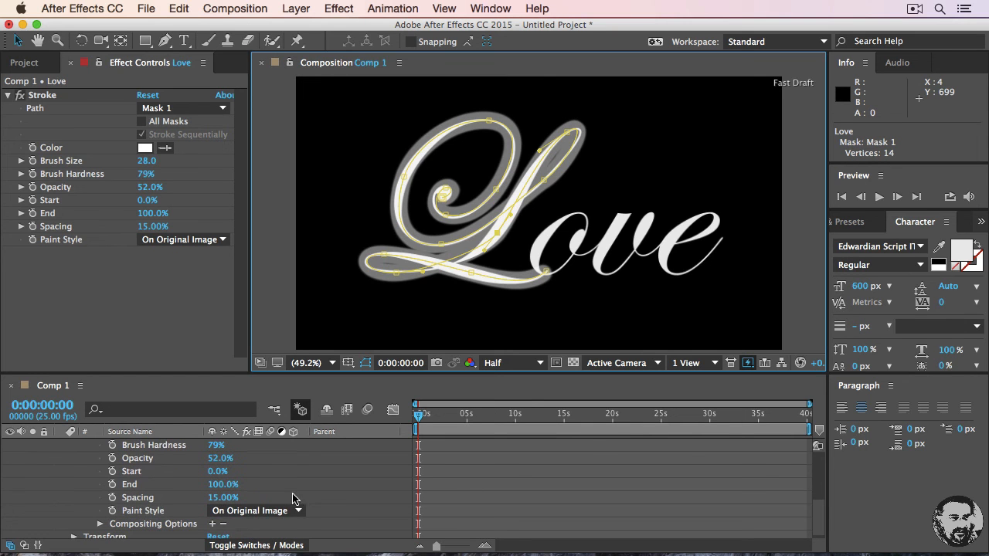
pyautogui.moveTo(263, 479)
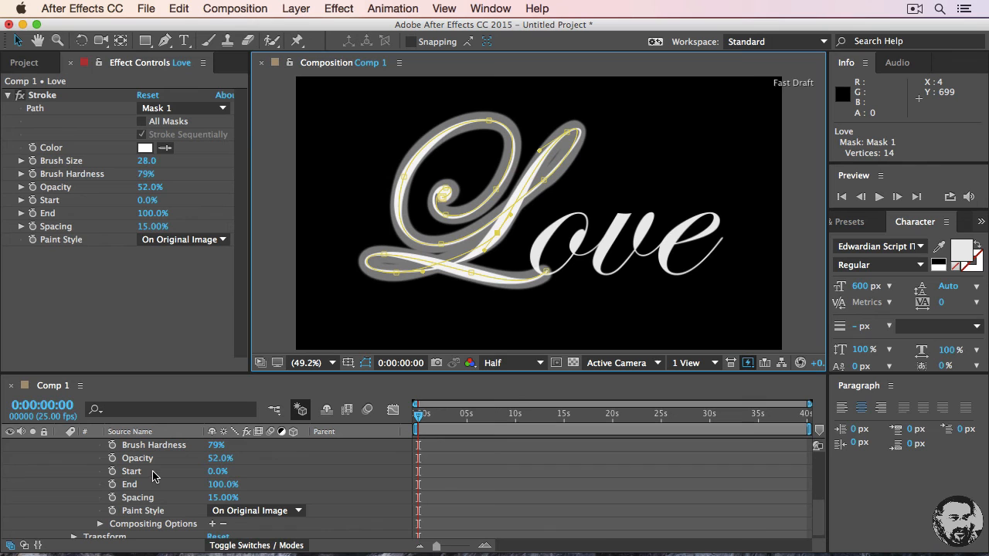
pyautogui.moveTo(154, 489)
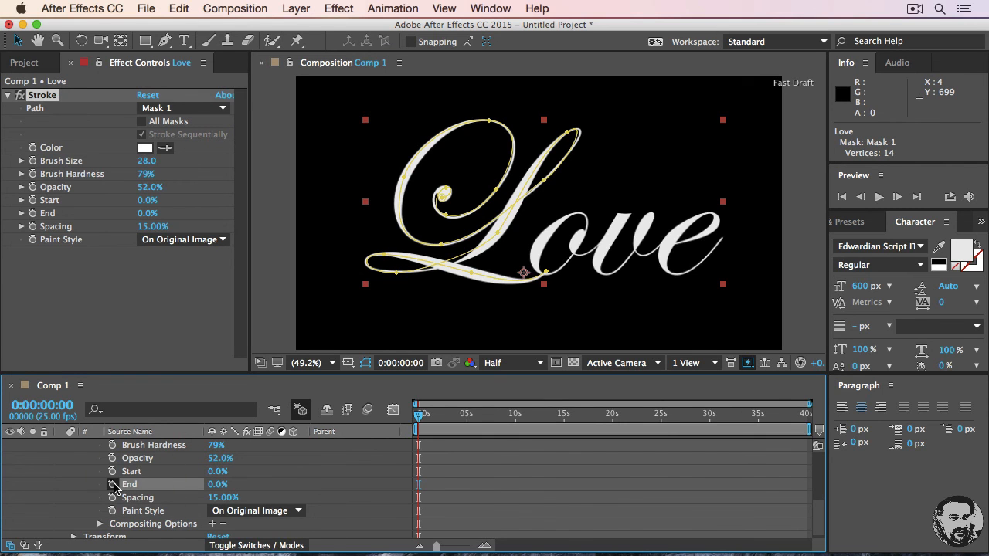
pyautogui.moveTo(112, 485)
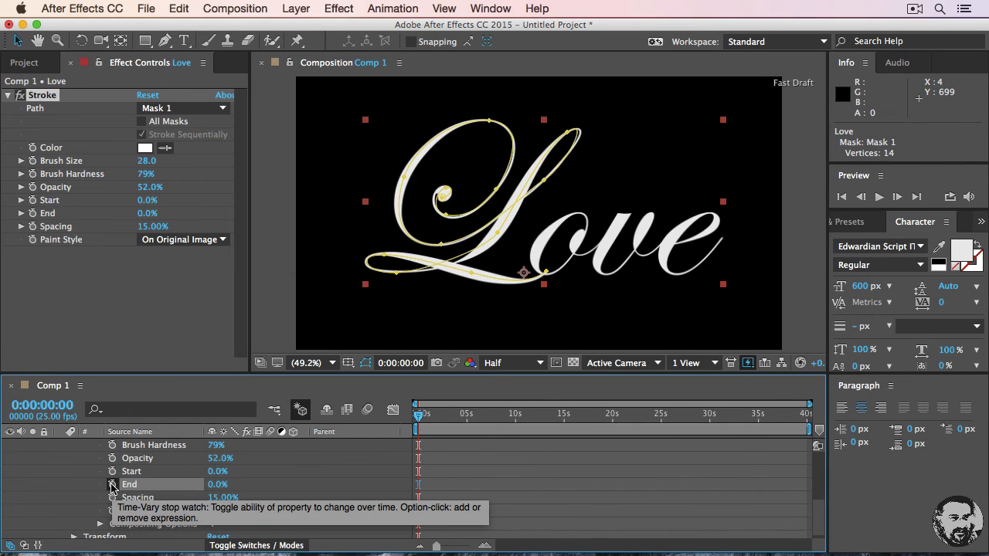
# Keyframe Stroke End from 0% at 0s to 100% at about 0:00:02:08.
pyautogui.click(111, 485)
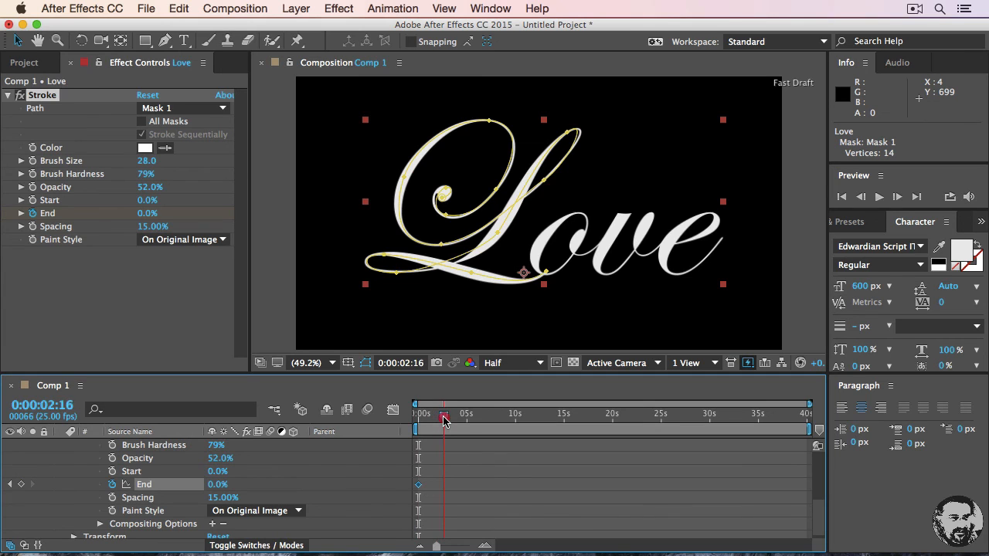
pyautogui.moveTo(445, 414); pyautogui.dragTo(440, 415)
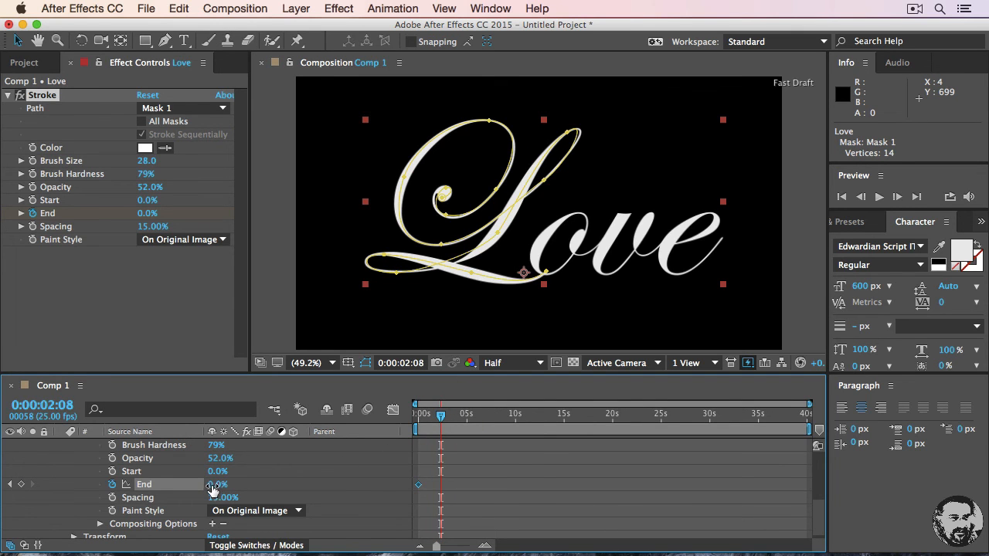
pyautogui.moveTo(219, 485); pyautogui.dragTo(235, 485)
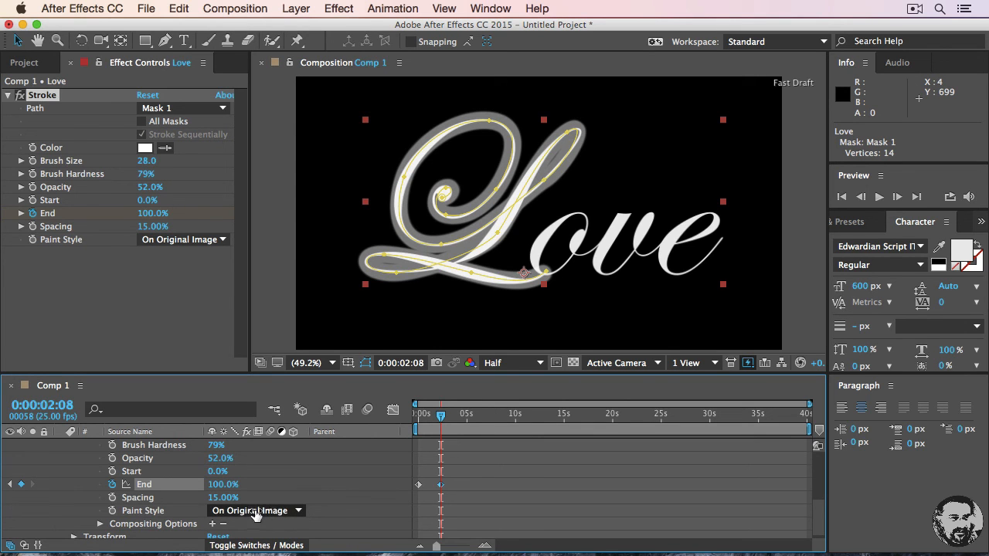
# Set Paint Style to Reveal Original Image and return to the start frame.
pyautogui.click(256, 510)
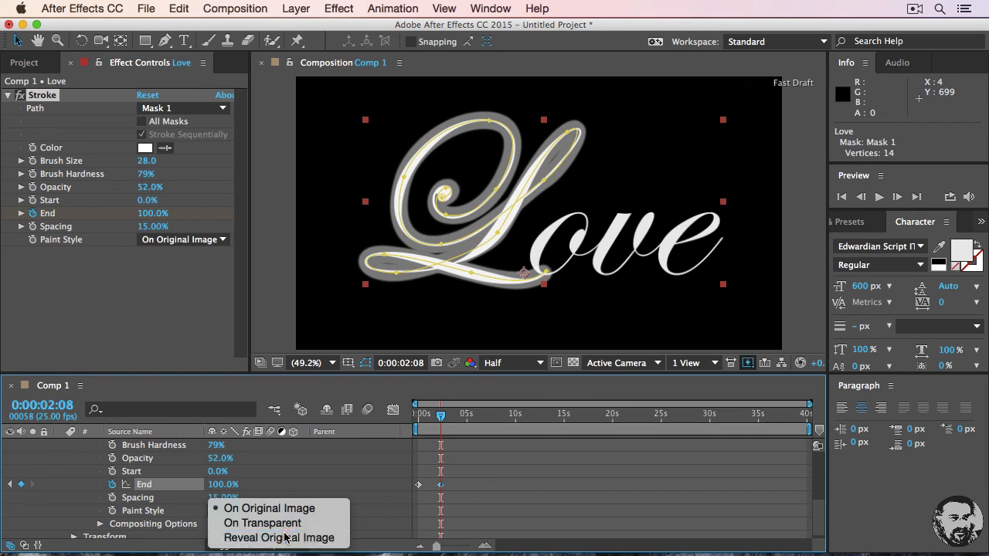
pyautogui.click(278, 538)
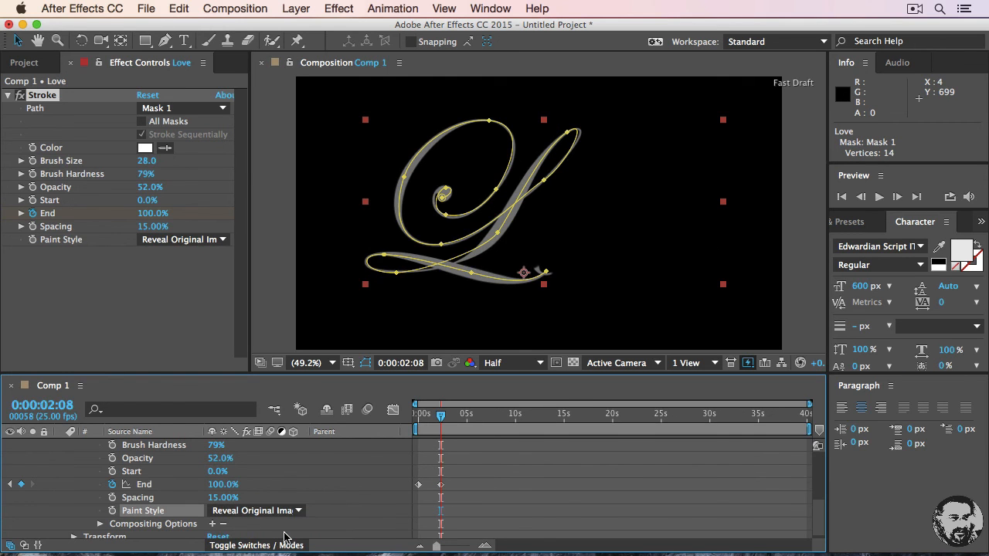
pyautogui.moveTo(208, 464)
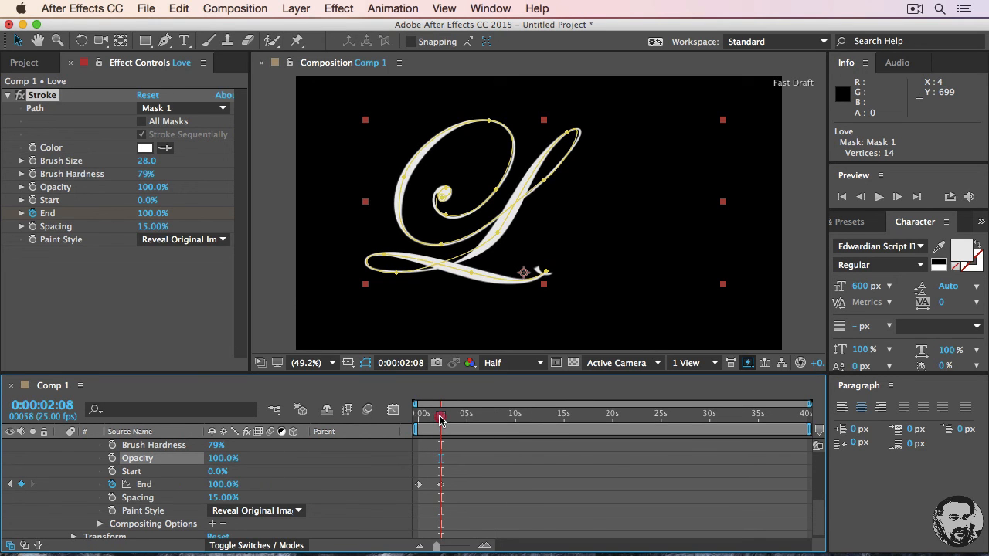
pyautogui.click(397, 411)
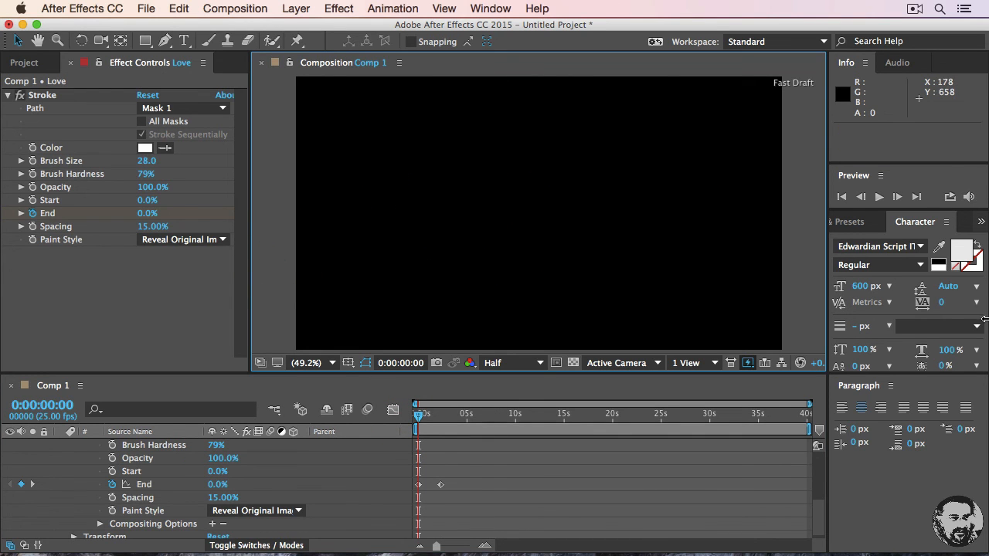
# Play the write-on animation, then scrub to the frame where the L is half drawn.
pyautogui.click(878, 196)
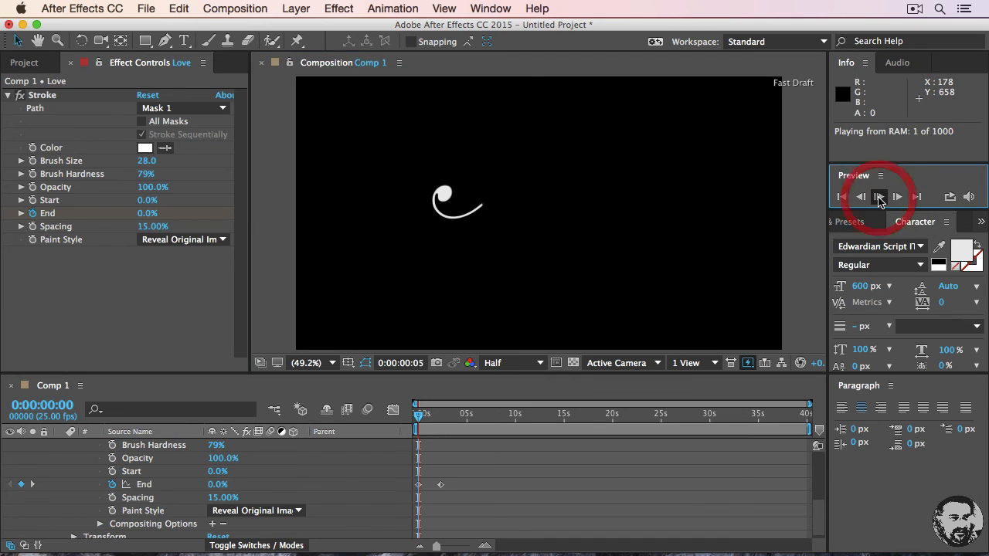
pyautogui.click(878, 197)
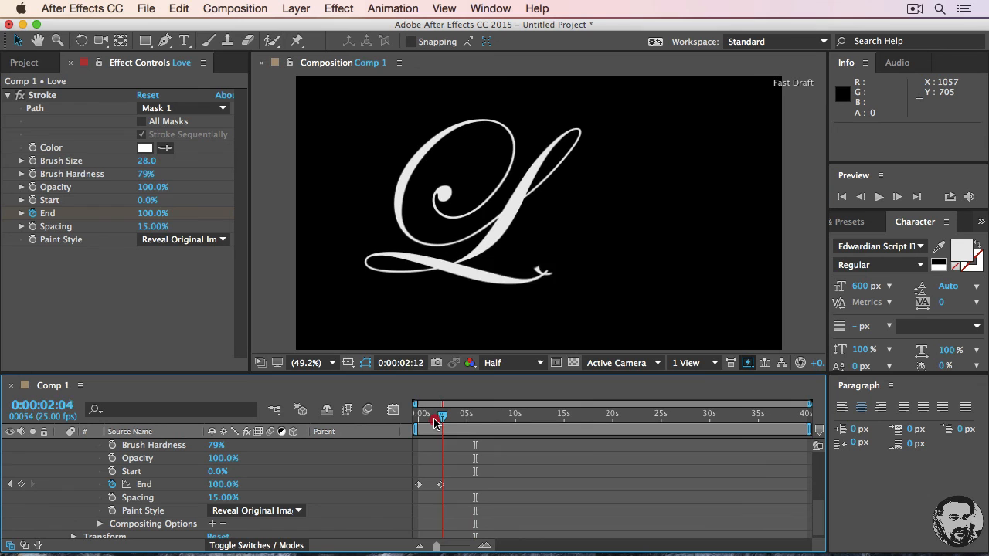
pyautogui.moveTo(440, 414); pyautogui.dragTo(430, 414)
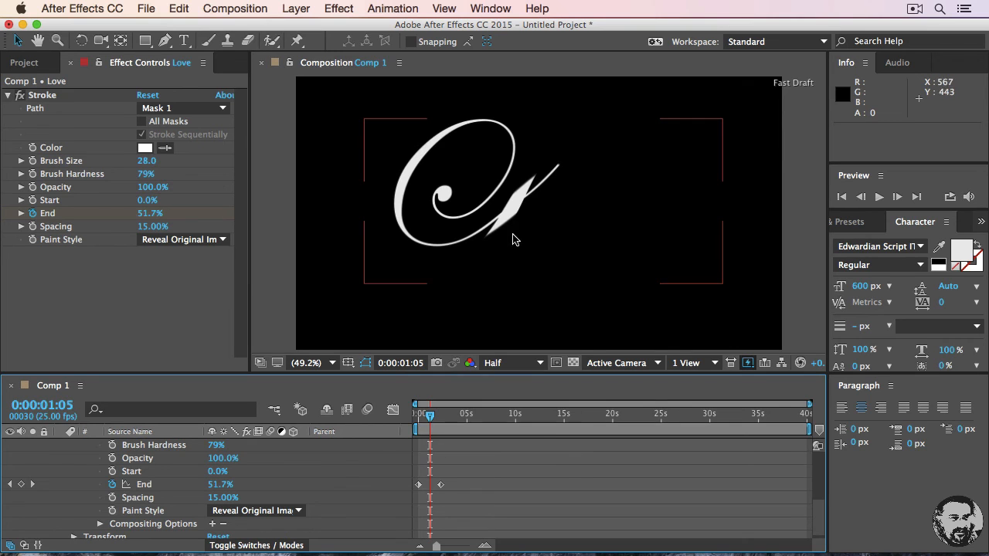
pyautogui.moveTo(481, 238)
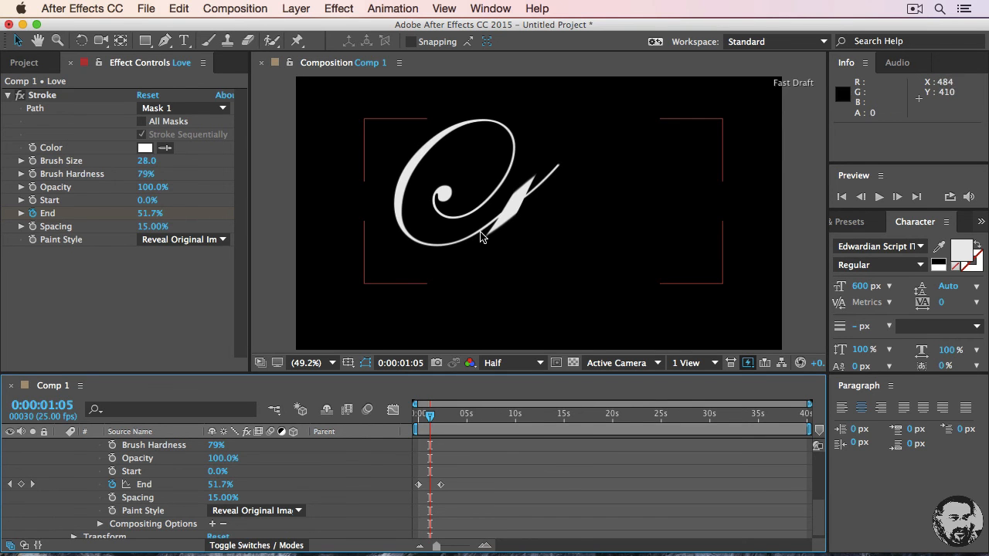
pyautogui.moveTo(557, 177)
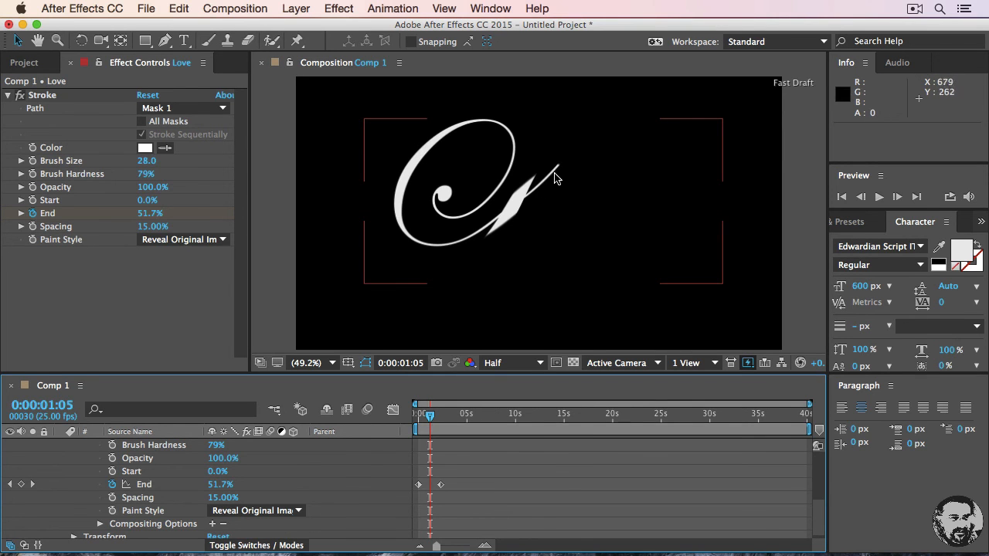
pyautogui.moveTo(518, 213)
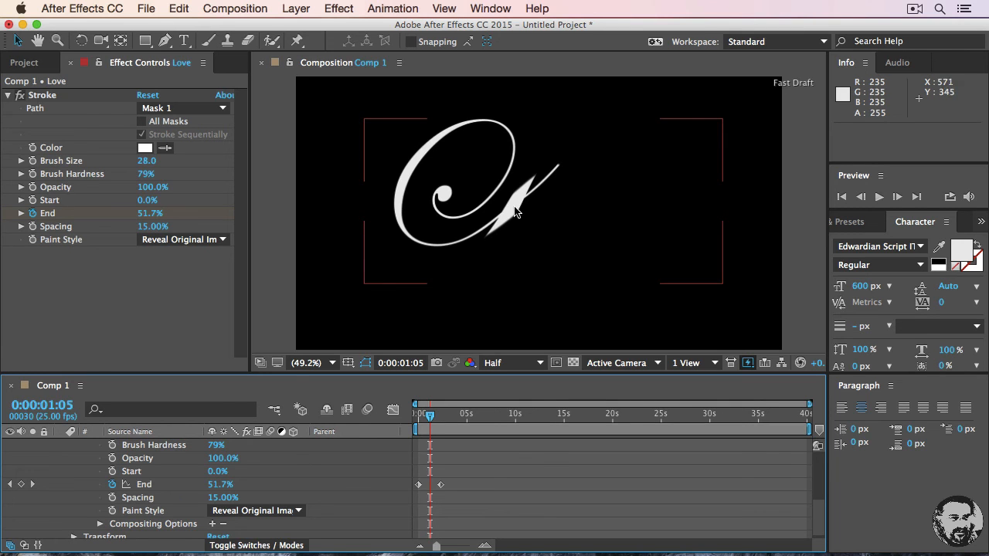
pyautogui.moveTo(510, 216)
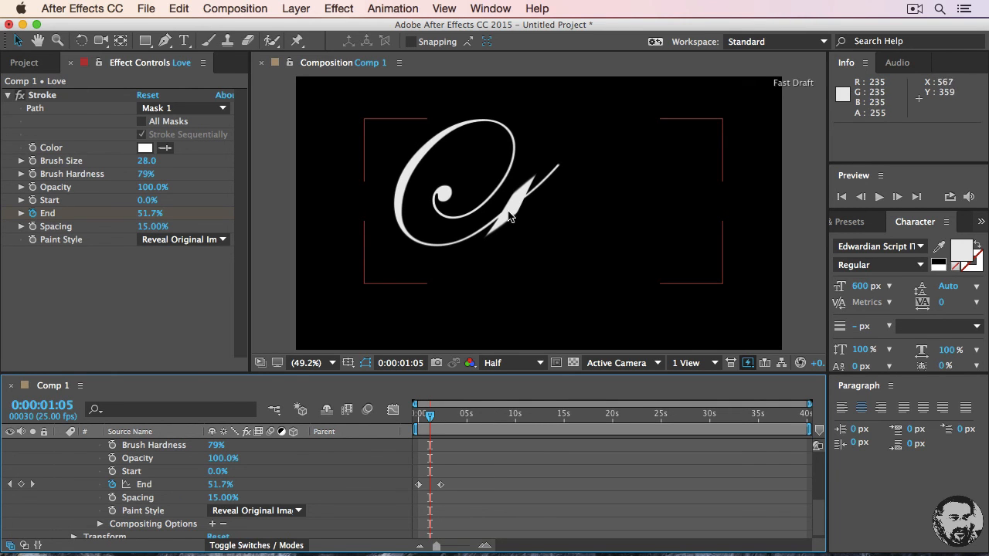
pyautogui.moveTo(496, 233)
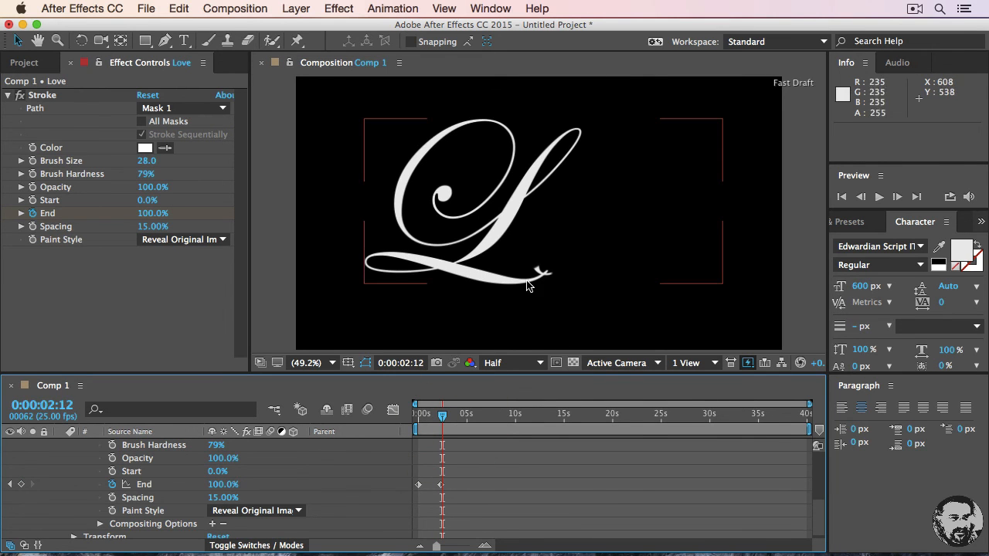
pyautogui.moveTo(547, 281)
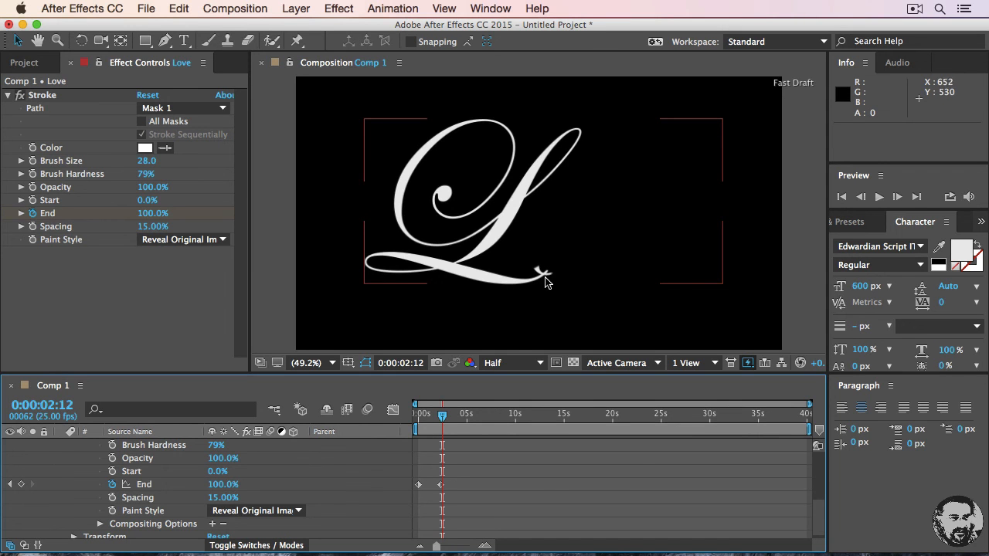
pyautogui.moveTo(507, 220)
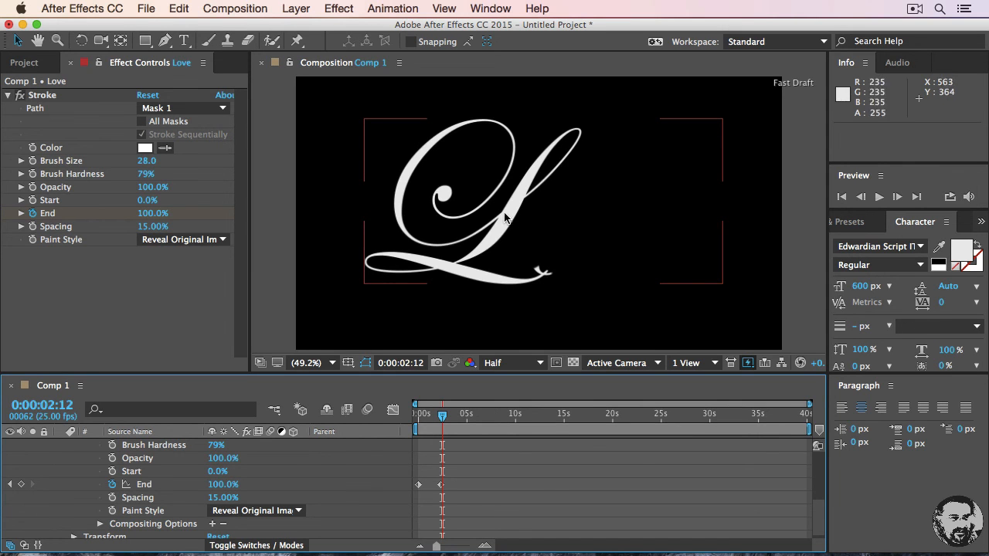
pyautogui.moveTo(471, 244)
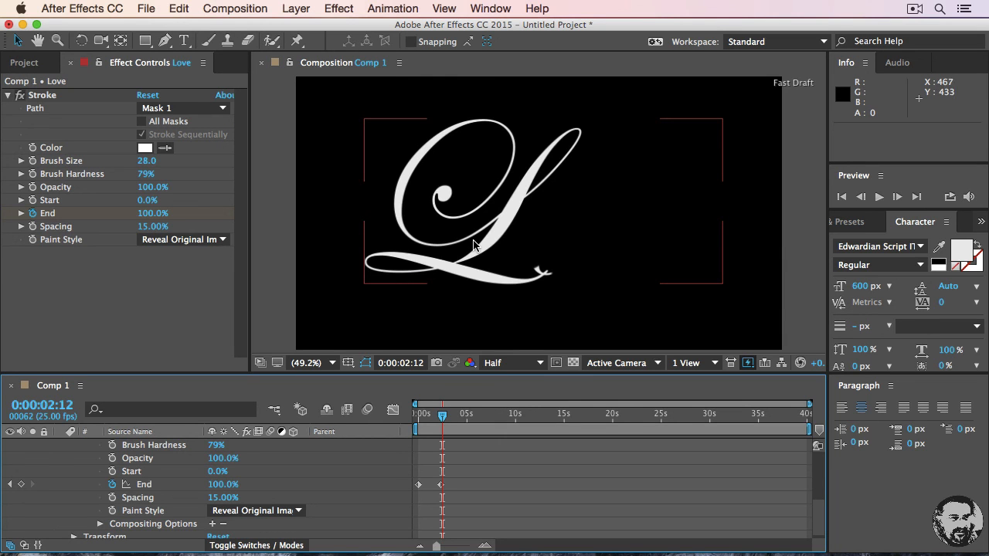
pyautogui.moveTo(259, 525)
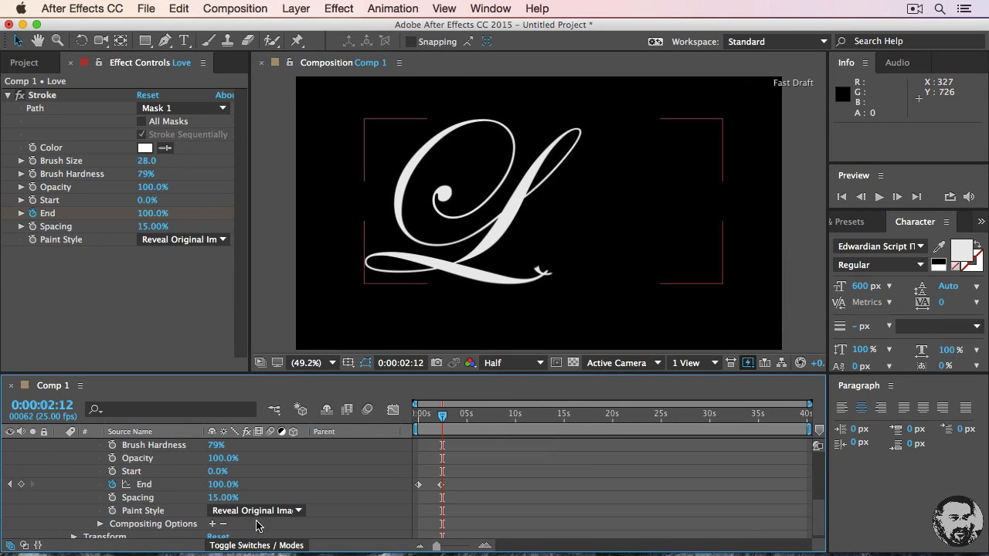
pyautogui.moveTo(241, 491)
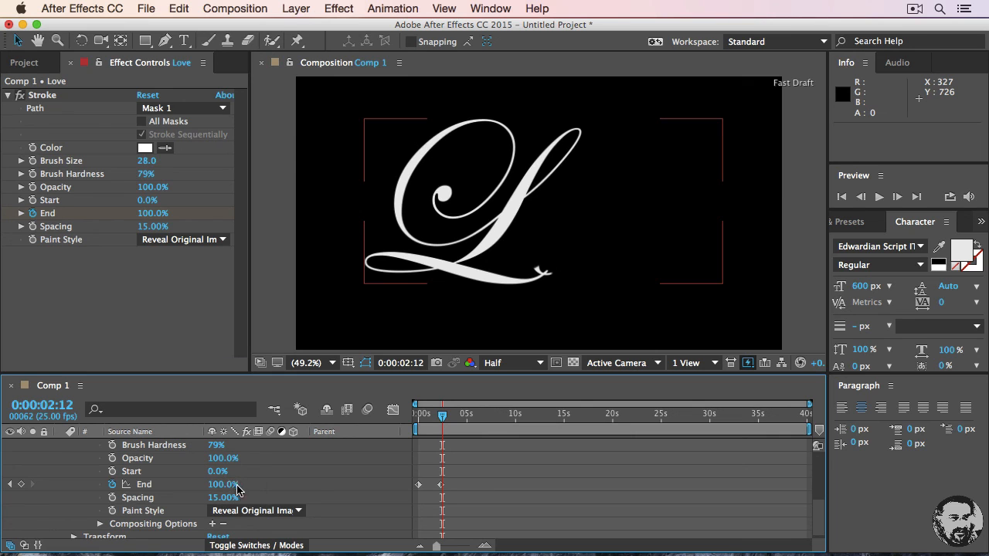
pyautogui.moveTo(262, 504)
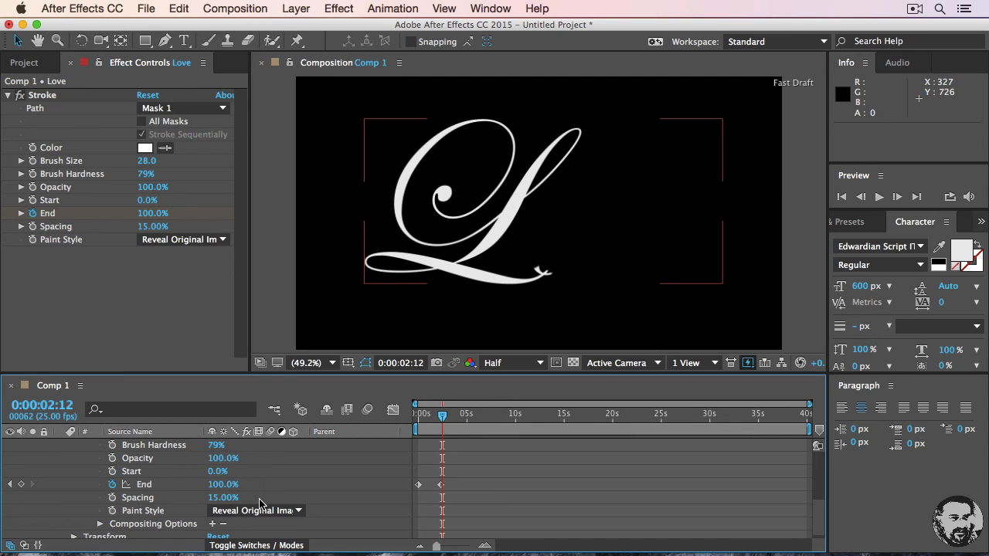
pyautogui.moveTo(461, 470)
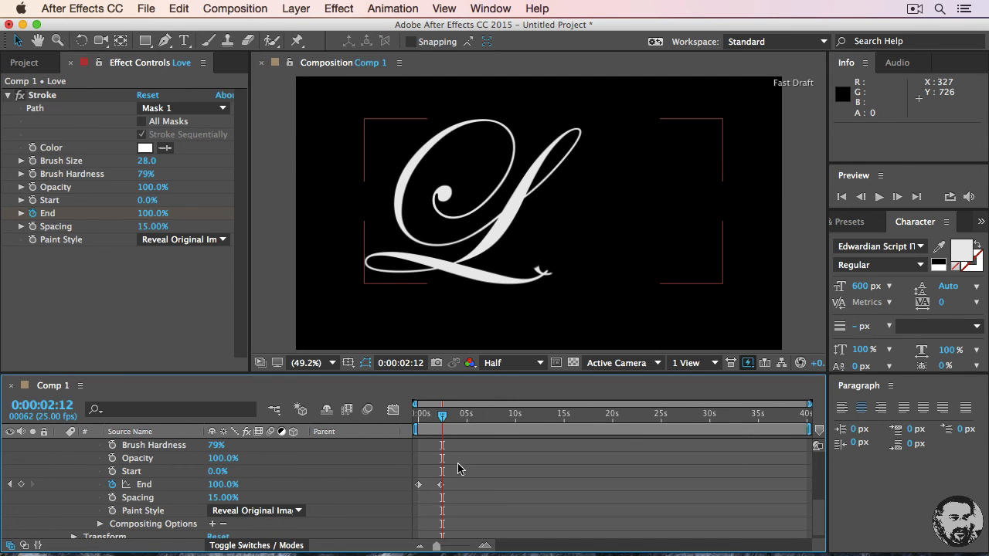